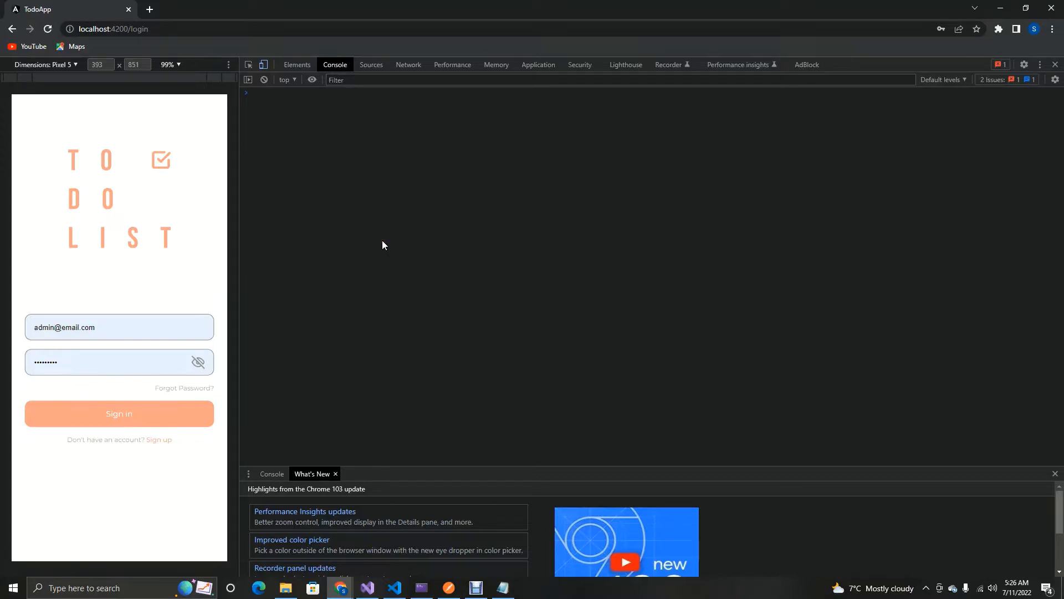
{"action": "mouse_move", "coordinate": [263, 283]}
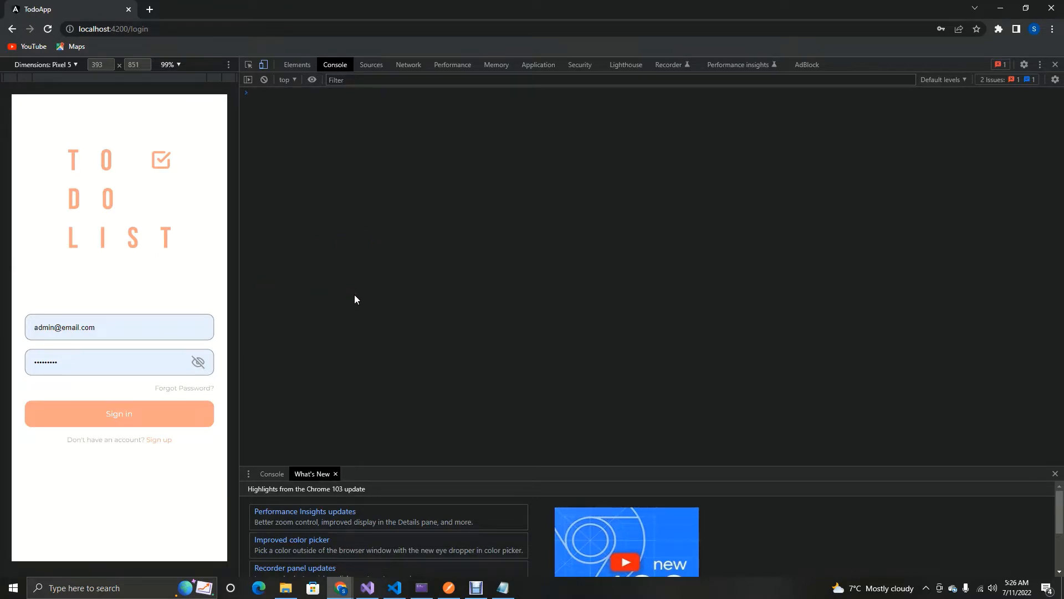
Step: Submit the TodoApp login form and see the login request blocked by CORS in the console
{"action": "left_click", "coordinate": [118, 414]}
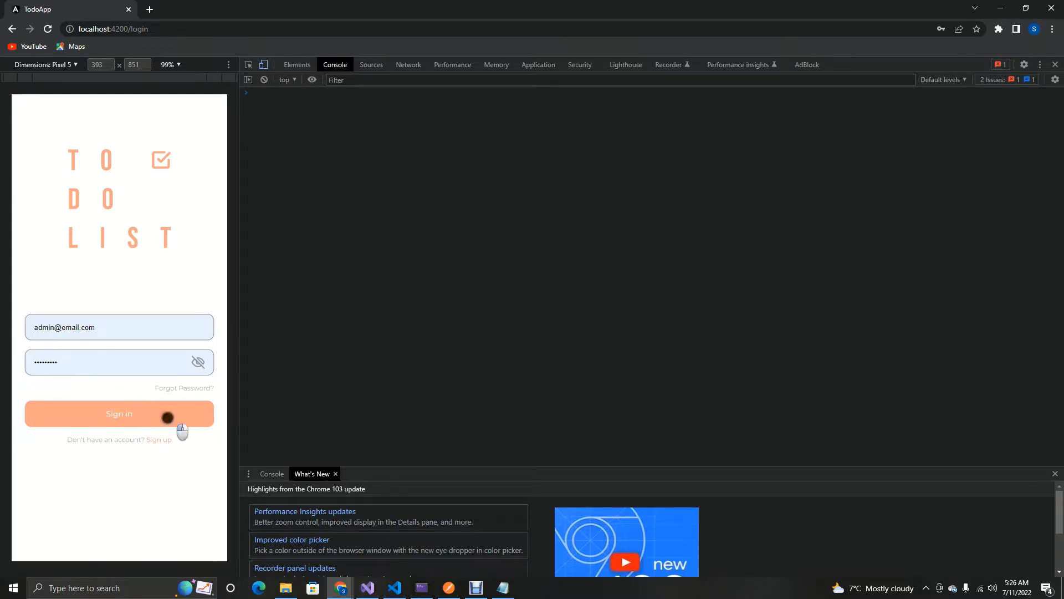
{"action": "left_click", "coordinate": [119, 413]}
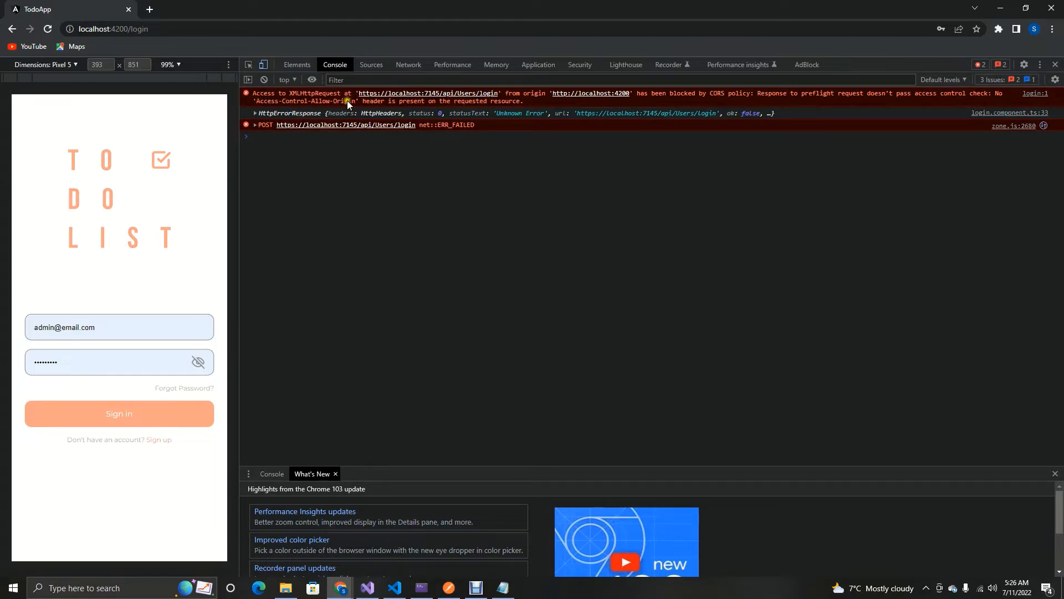
{"action": "mouse_move", "coordinate": [547, 103]}
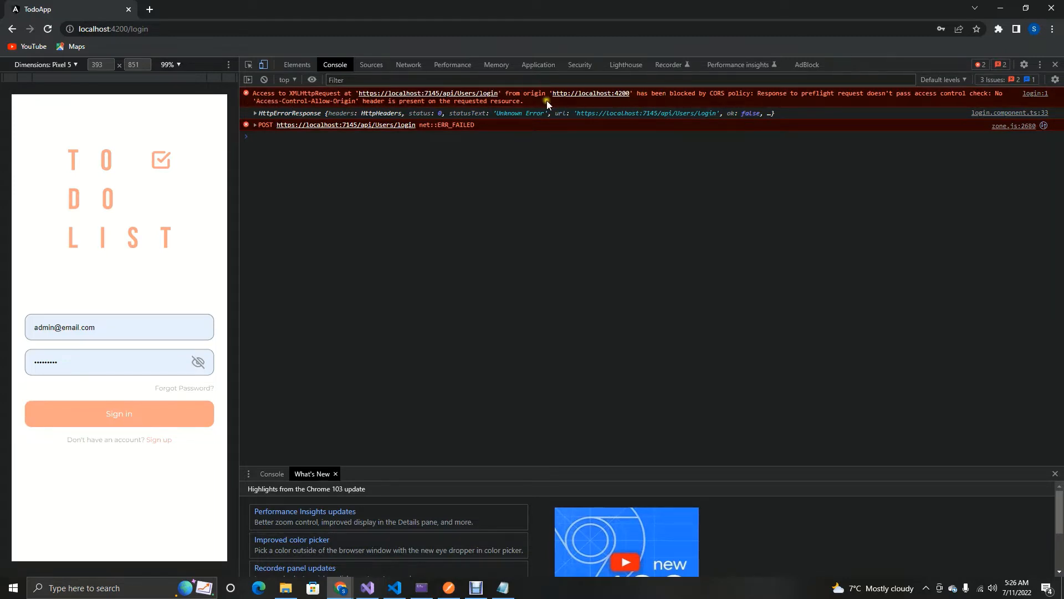
{"action": "mouse_move", "coordinate": [633, 102]}
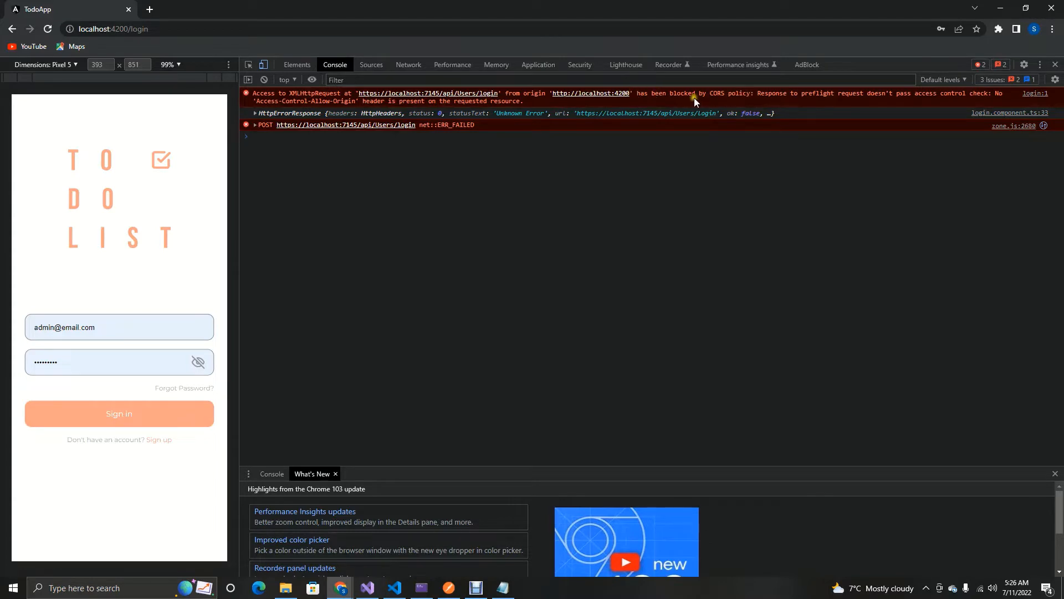
{"action": "mouse_move", "coordinate": [332, 396]}
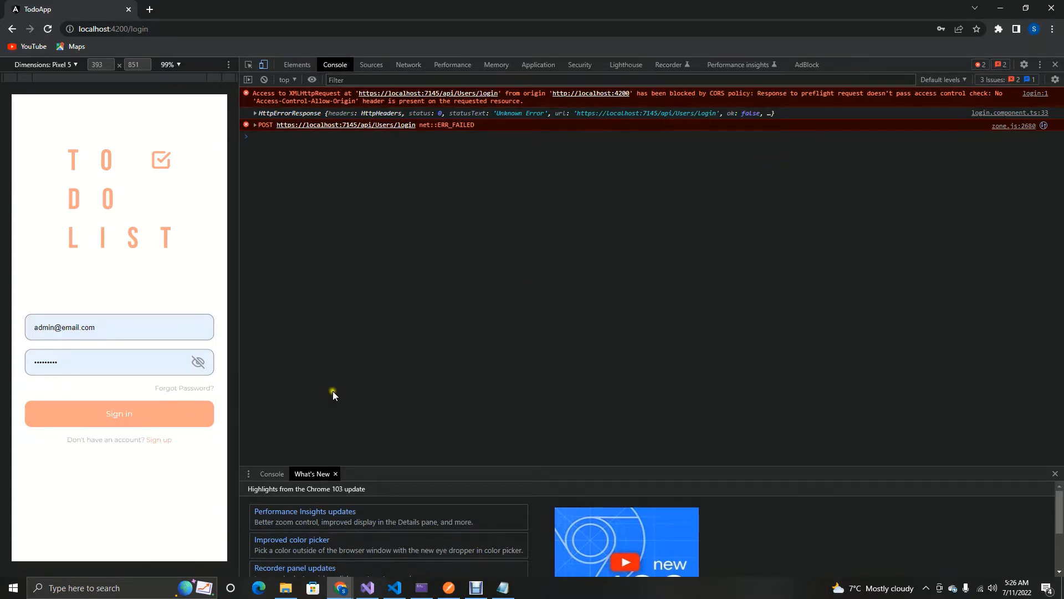
{"action": "mouse_move", "coordinate": [414, 580]}
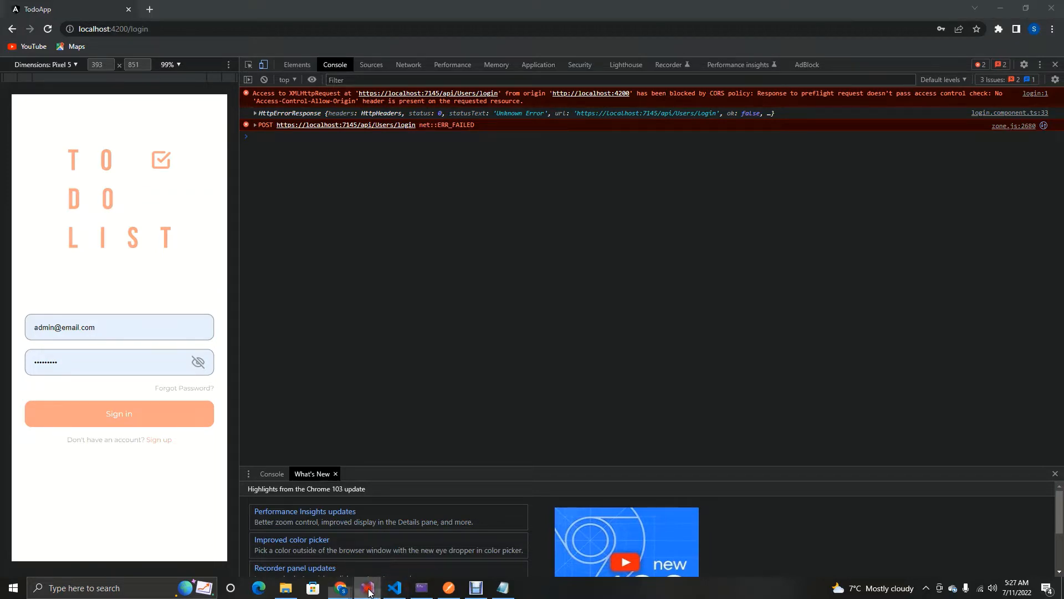
Step: Switch to Visual Studio and open the TODOService API's Program.cs
{"action": "left_click", "coordinate": [367, 587]}
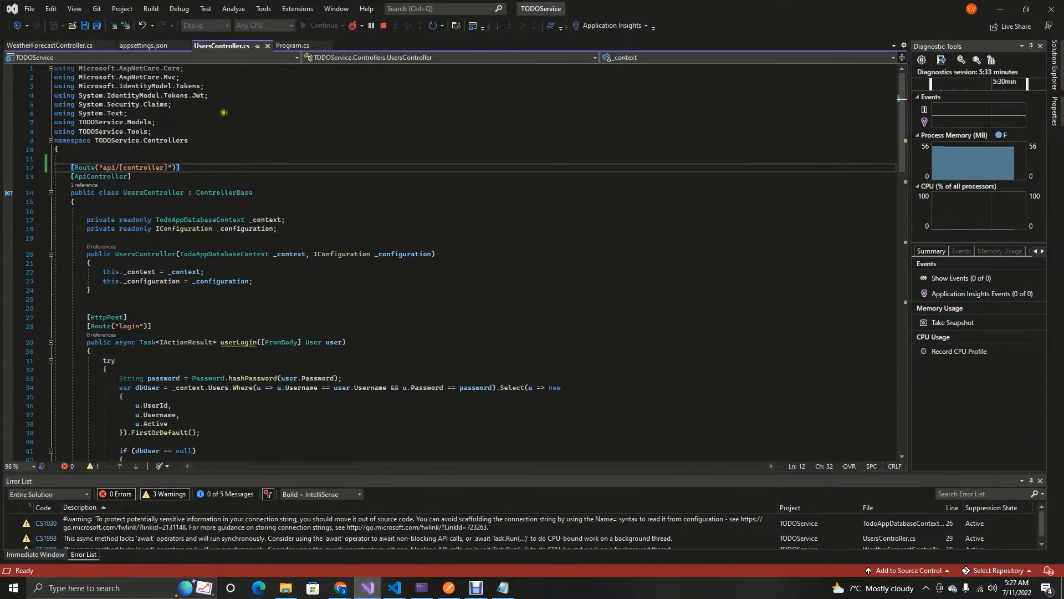
{"action": "left_click", "coordinate": [292, 45]}
{"action": "type", "text": "//"}
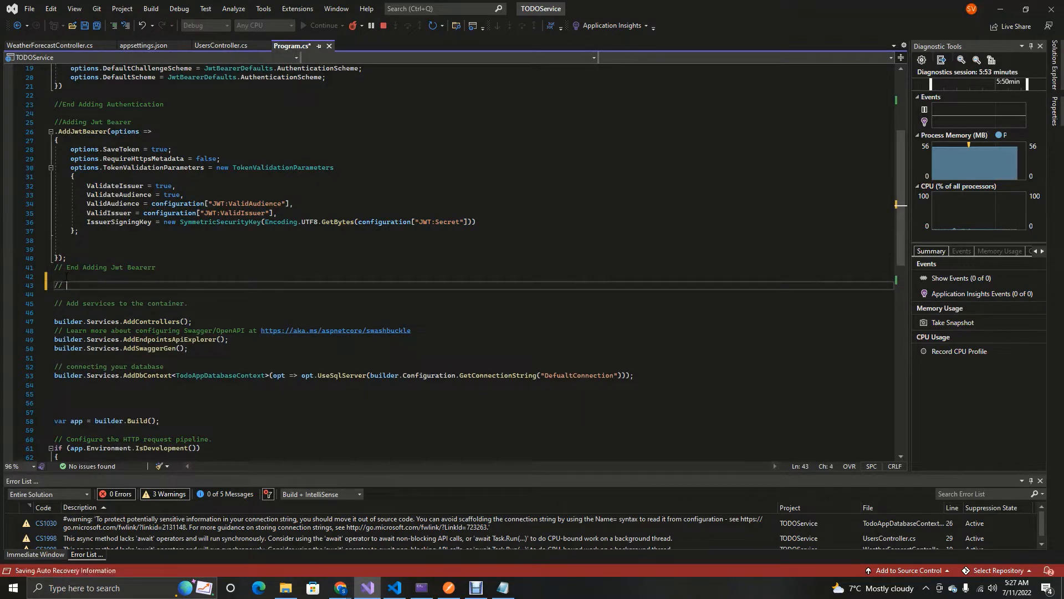
Step: Add '// Enable Cors' and builder.Services.AddCors(options => { options.AddPolicy() }) to Program.cs
{"action": "type", "text": "Enable"}
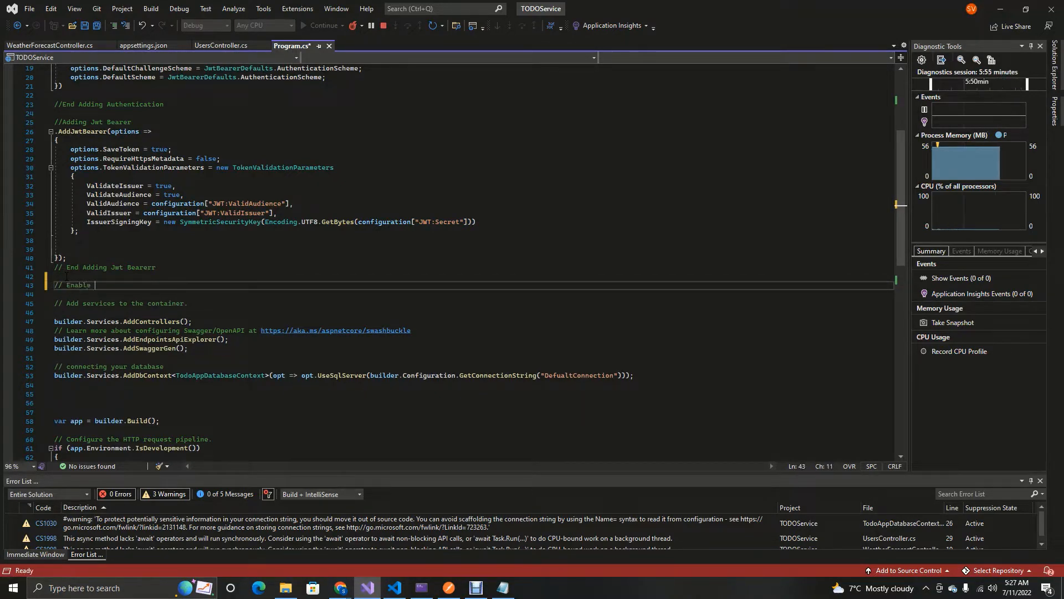
{"action": "type", "text": "Cors"}
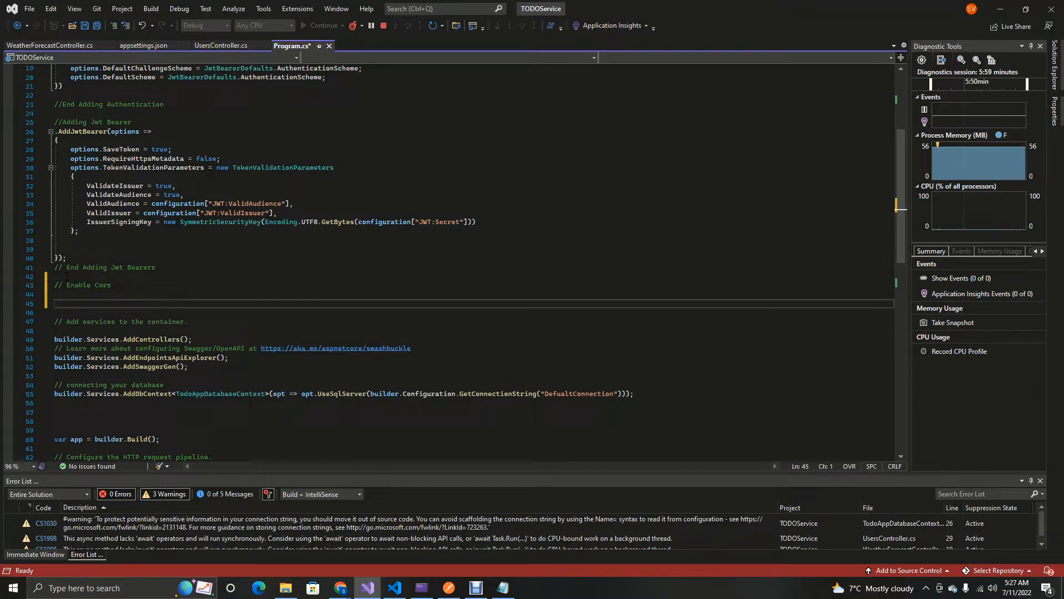
{"action": "type", "text": "build"}
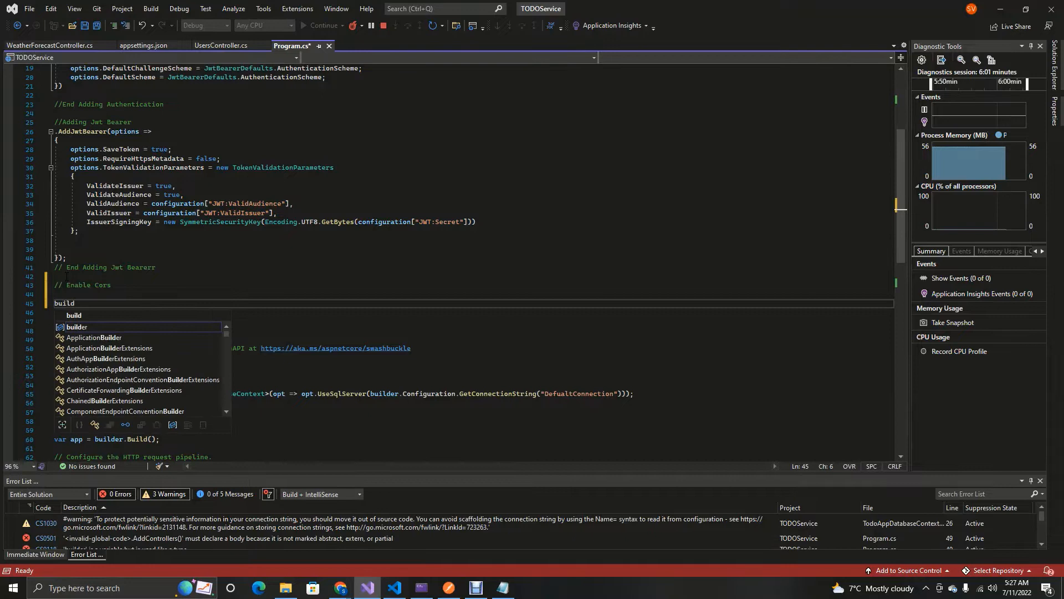
{"action": "type", "text": "builder.Services"}
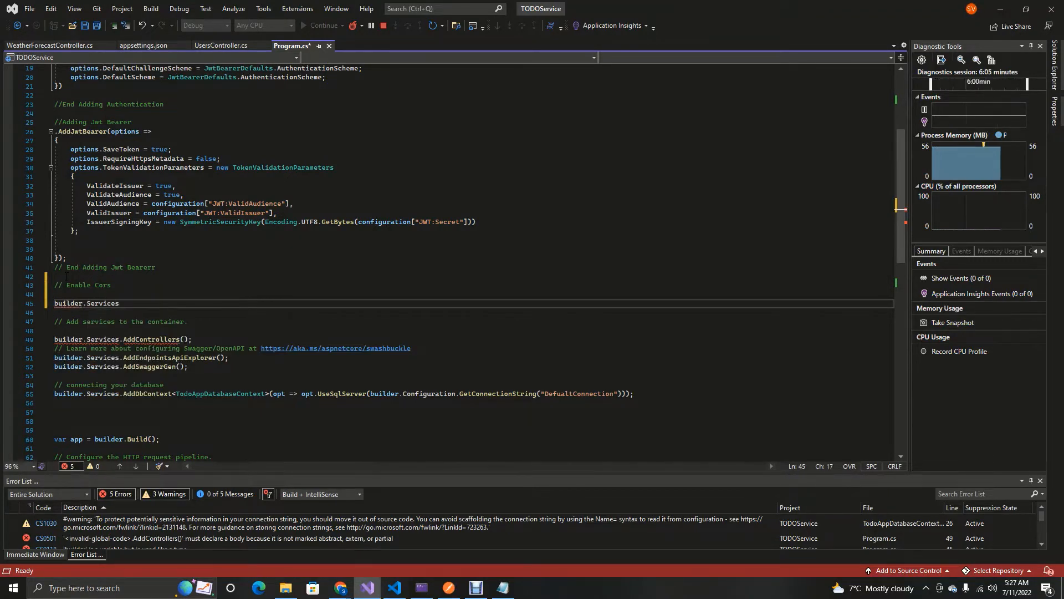
{"action": "type", "text": ".AddCors"}
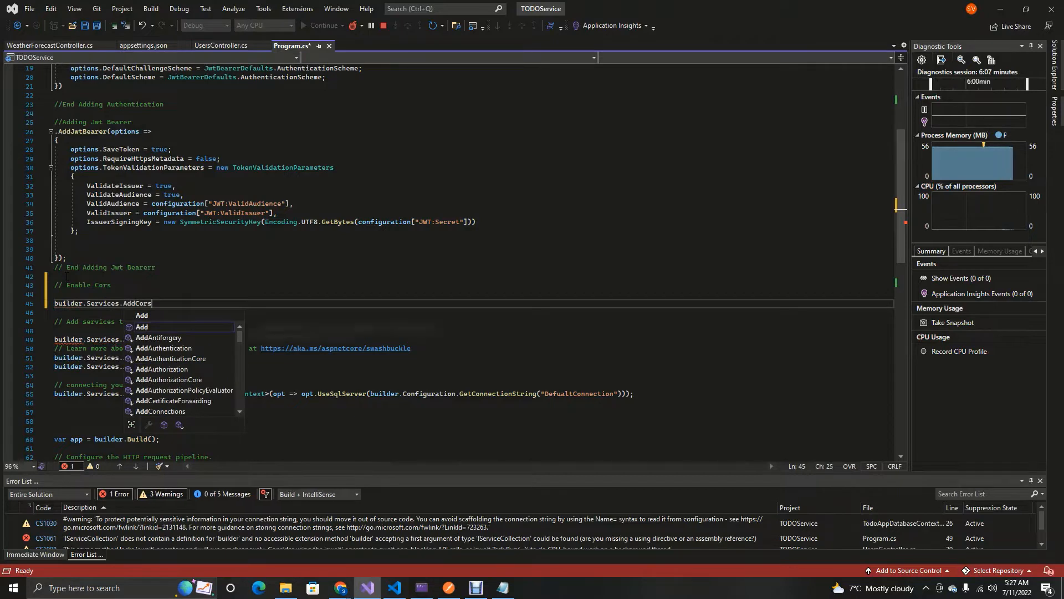
{"action": "type", "text": "();"}
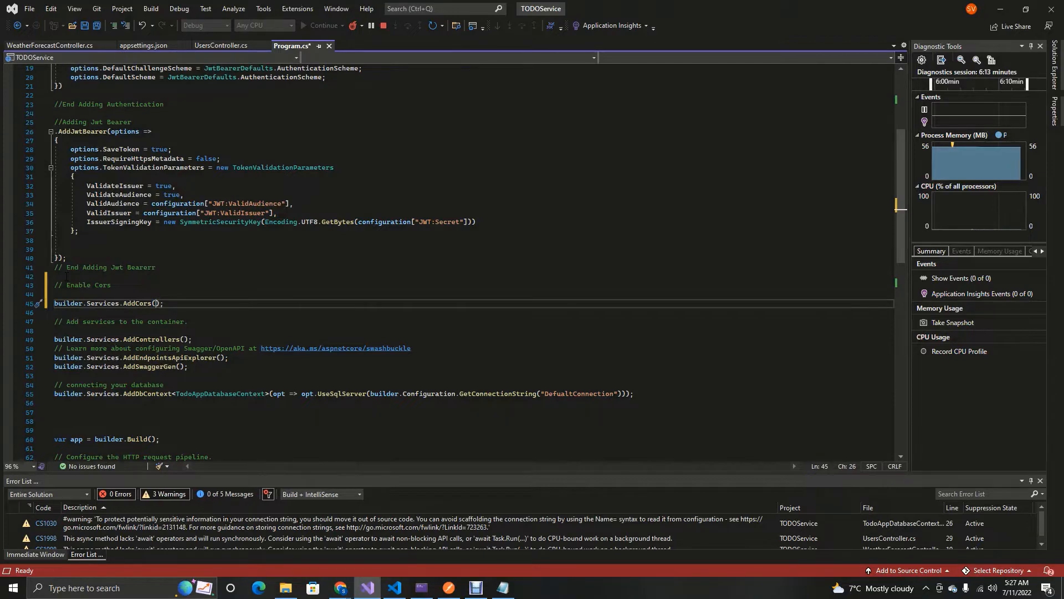
{"action": "type", "text": "o"}
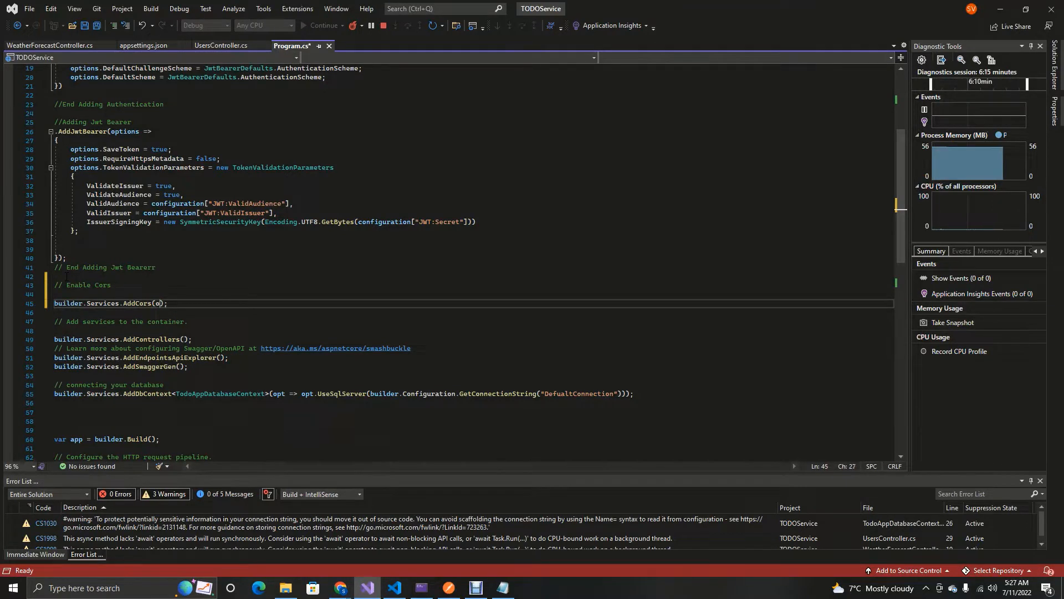
{"action": "type", "text": "ptions =>"}
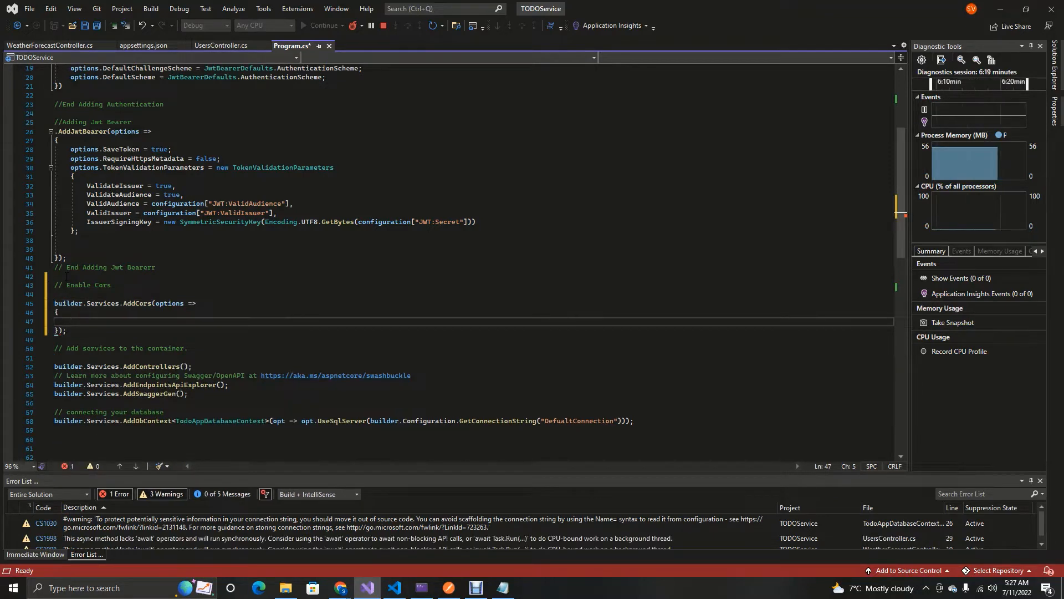
{"action": "type", "text": "options"}
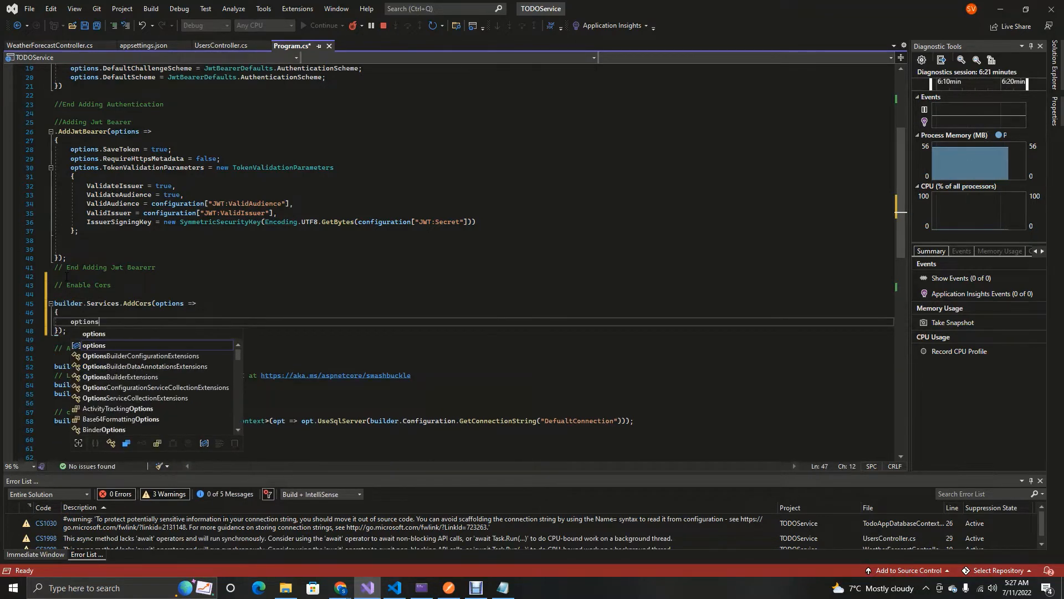
{"action": "type", "text": ".AddPolicy"}
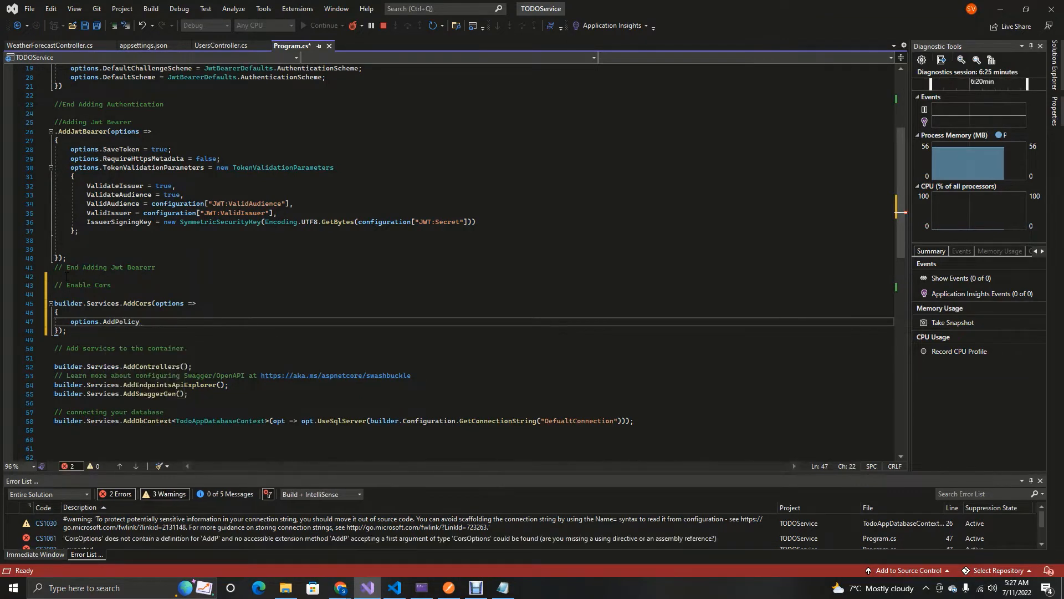
{"action": "type", "text": "("}
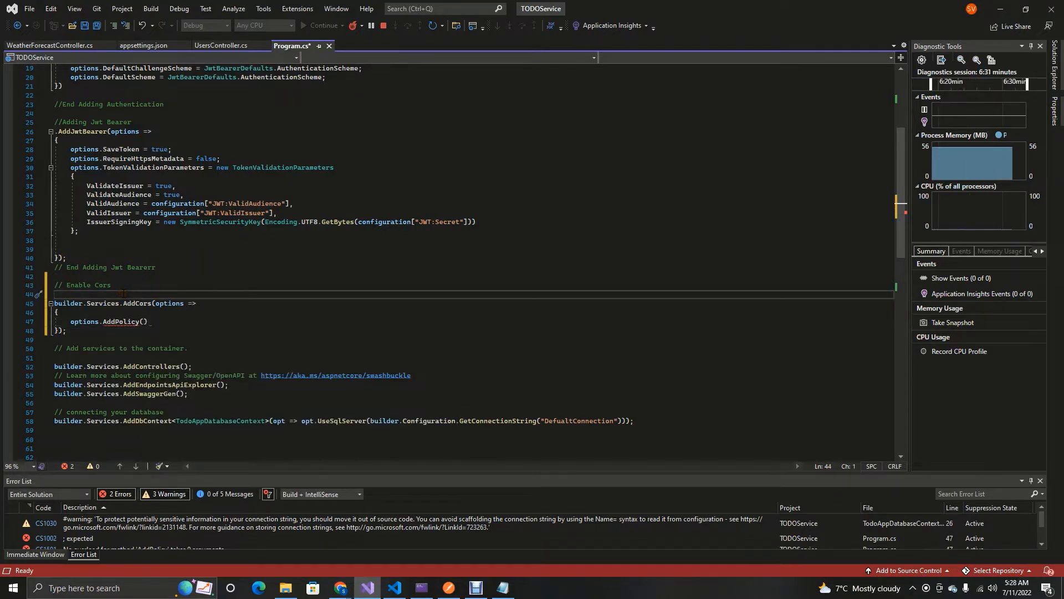
Step: Declare var myCors = "appCors" and pass myCors plus a policy lambda to AddPolicy
{"action": "type", "text": "var"}
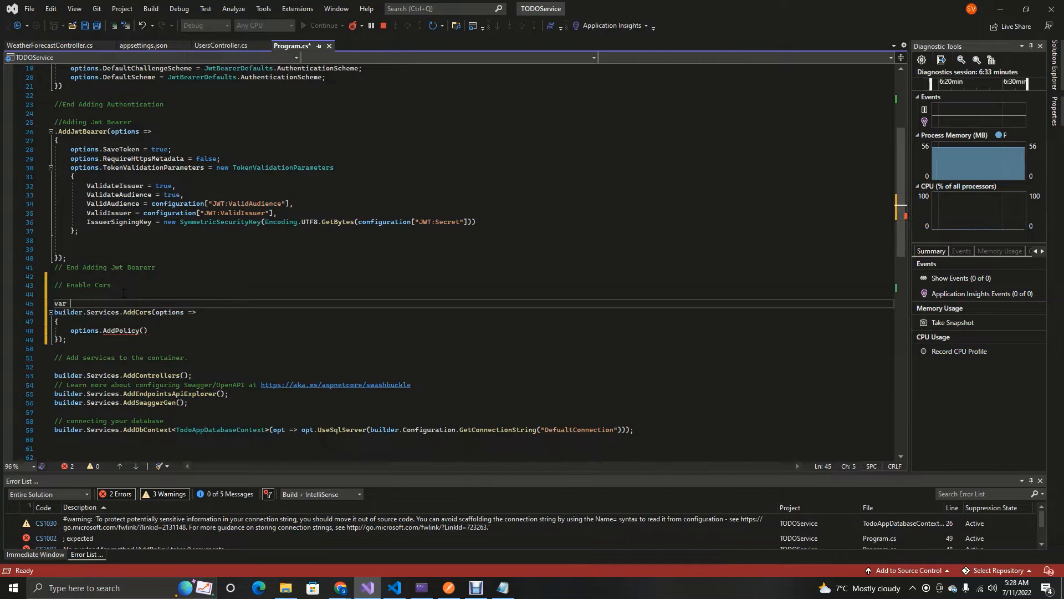
{"action": "type", "text": "myCors"}
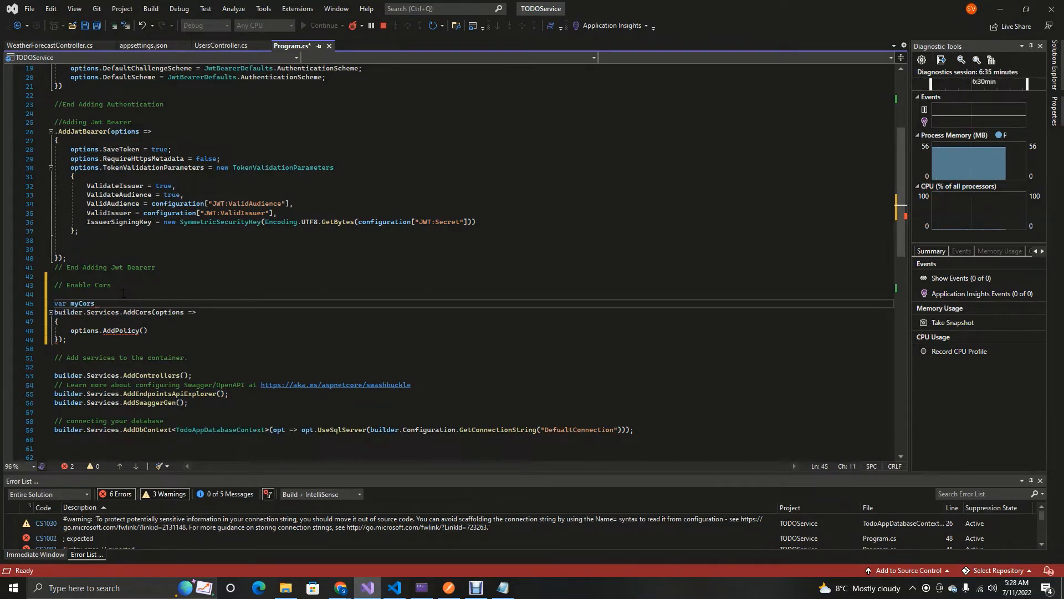
{"action": "type", "text": "+"}
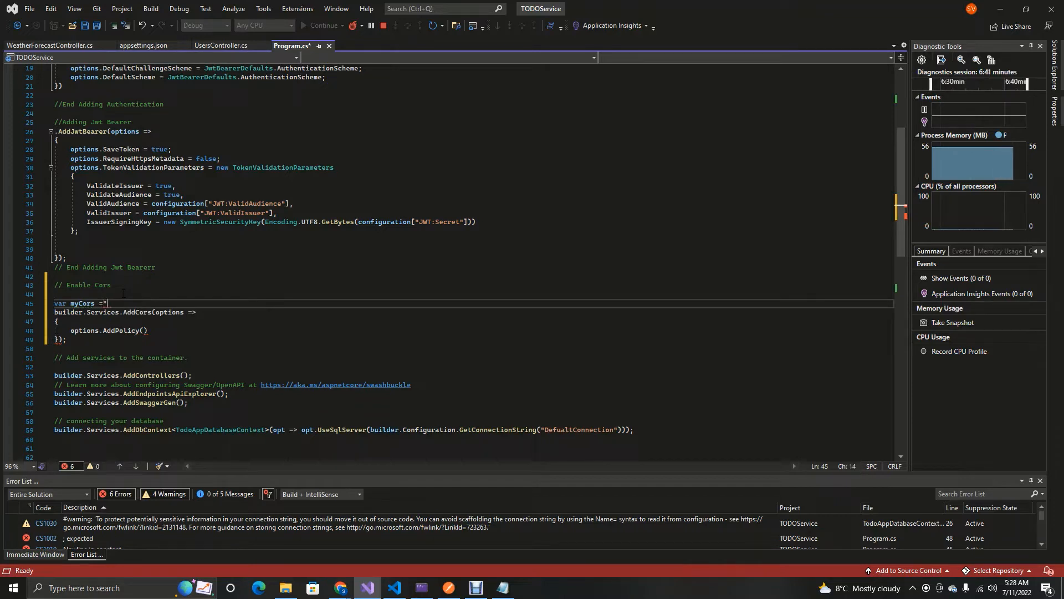
{"action": "type", "text": "appcors"}
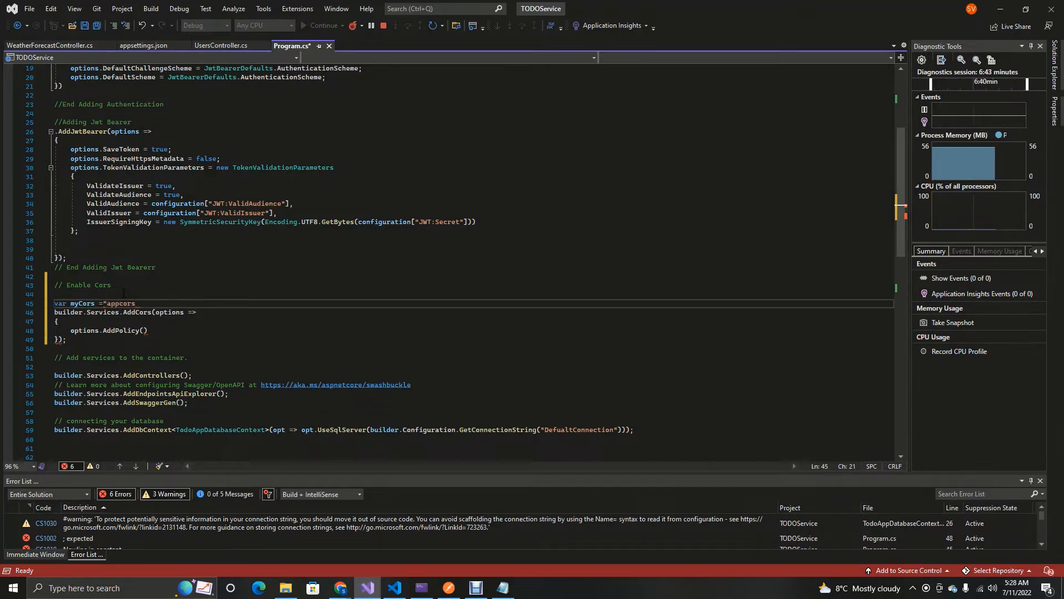
{"action": "key", "text": "Backspace"}
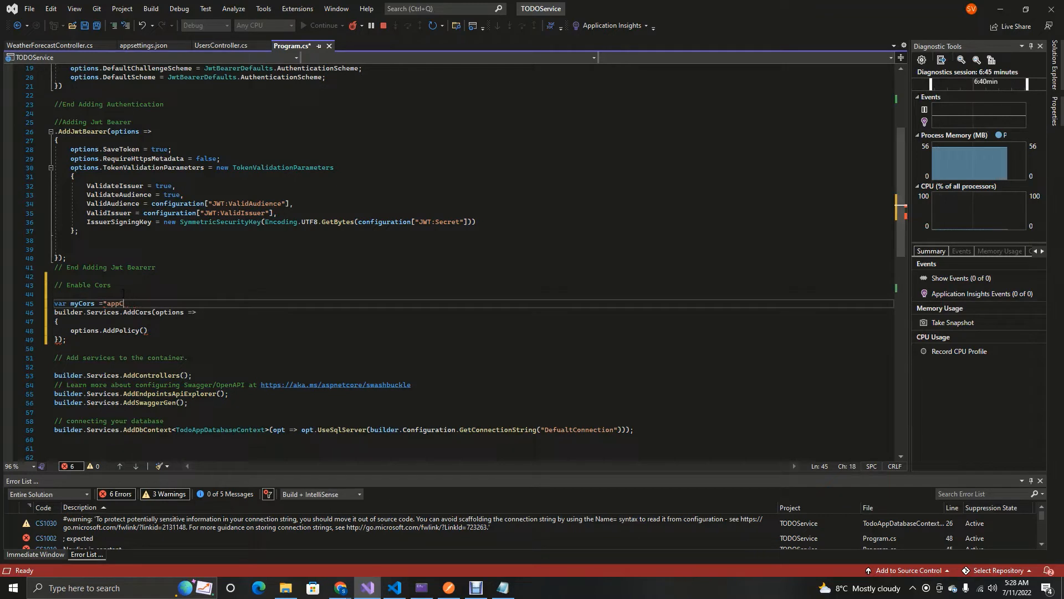
{"action": "type", "text": "ors)"}
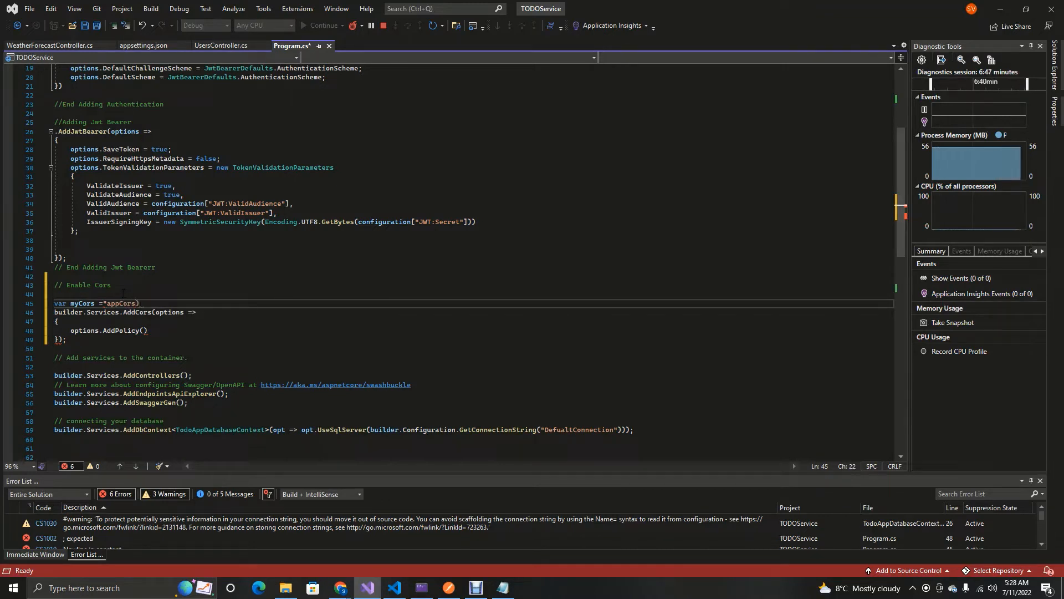
{"action": "type", "text": ";"}
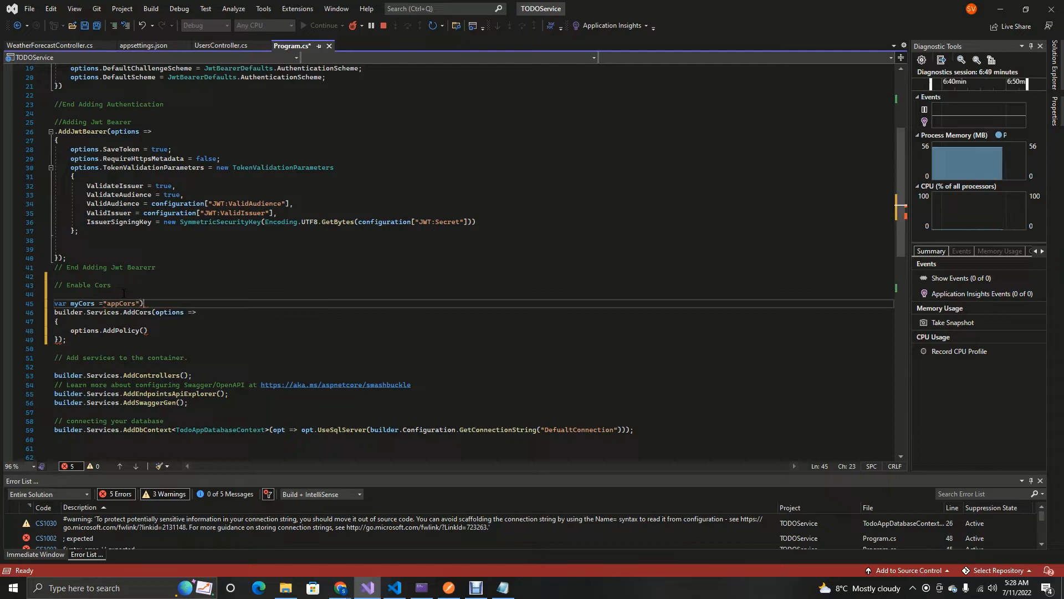
{"action": "type", "text": ";"}
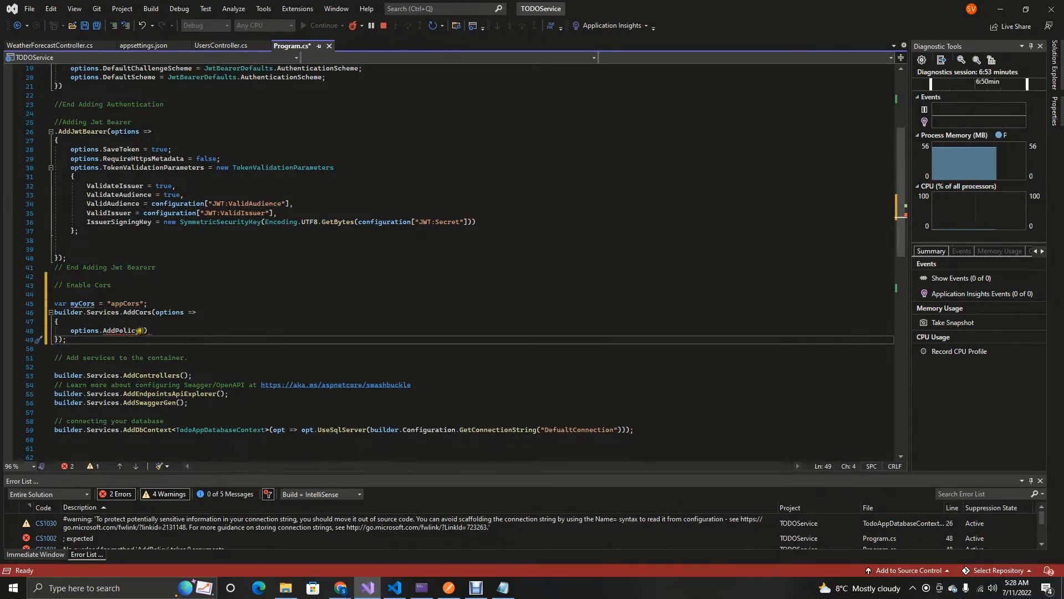
{"action": "type", "text": "myC"}
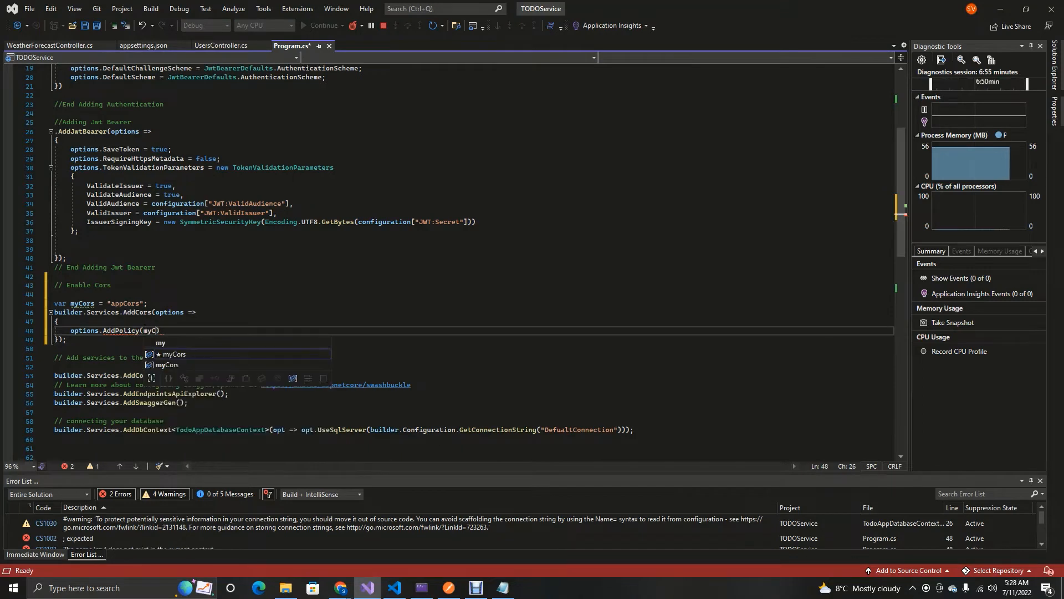
{"action": "key", "text": "tab"}
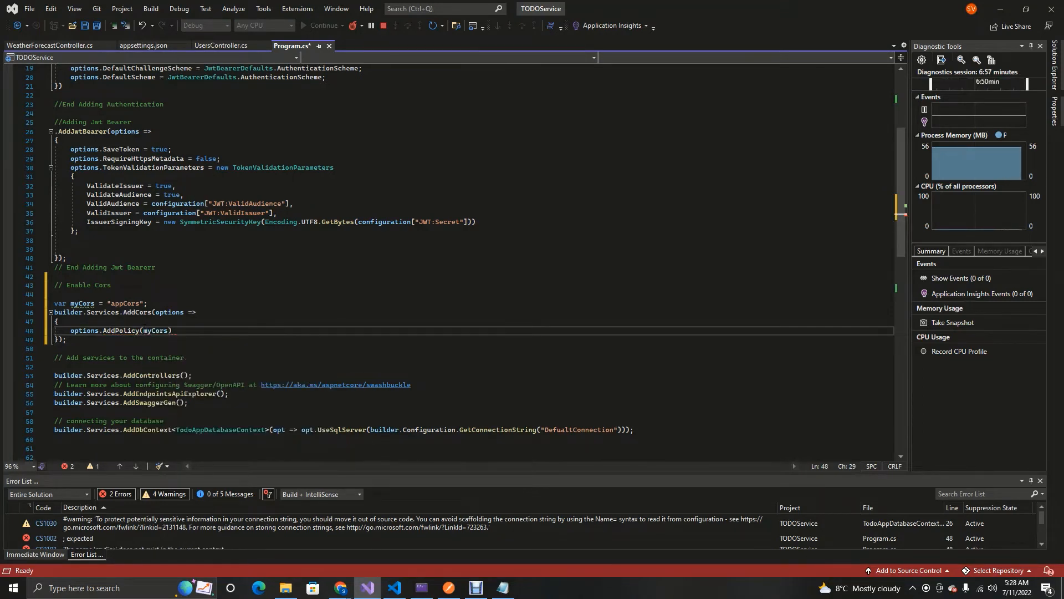
{"action": "type", "text": ", policy =>"}
{"action": "type", "text": "{"}
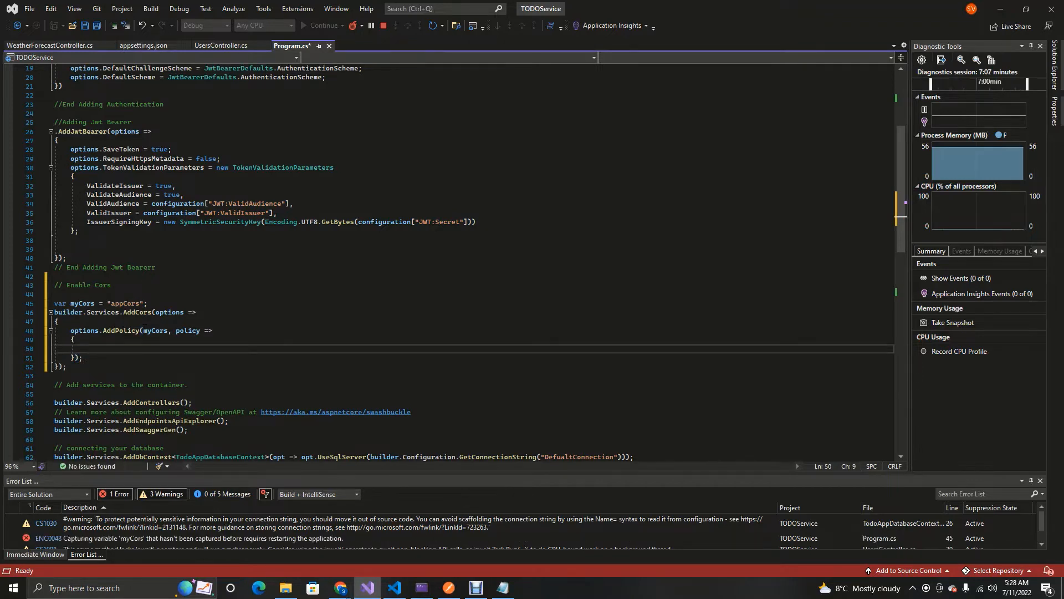
{"action": "type", "text": "policy."}
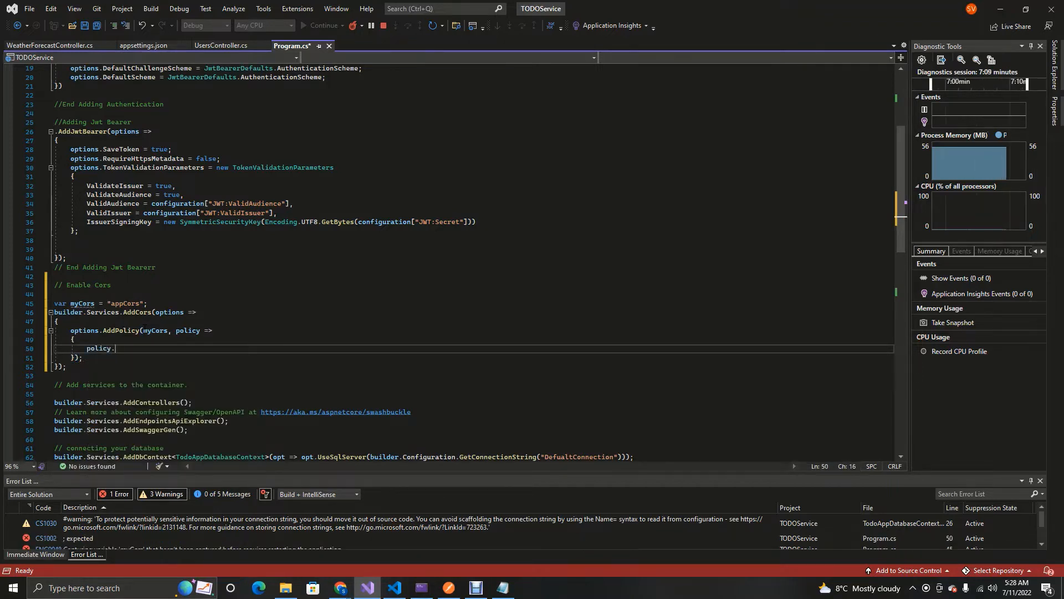
{"action": "type", "text": ".WithOrigins"}
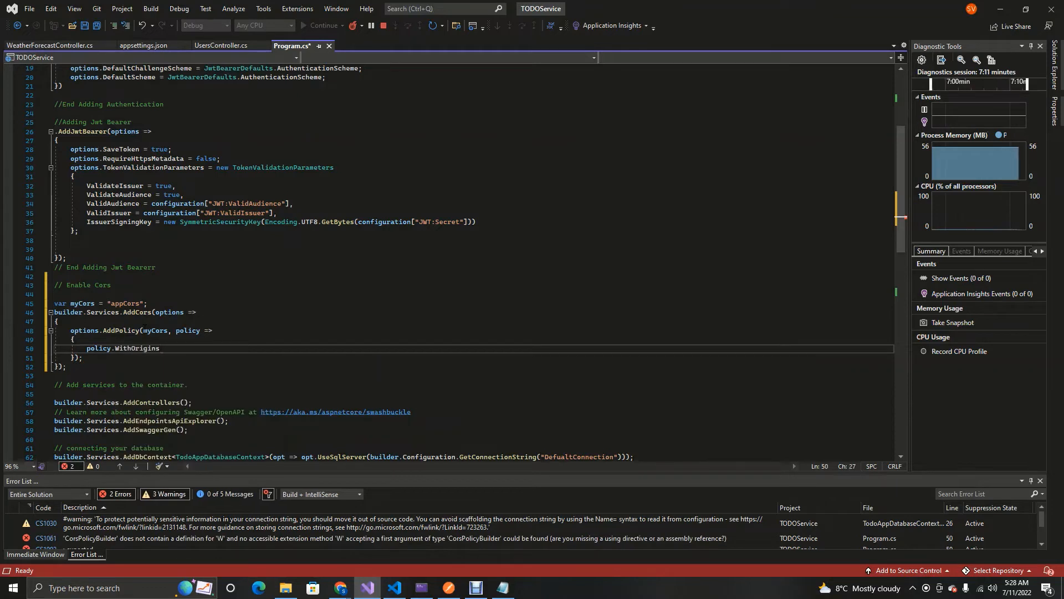
{"action": "type", "text": "("}
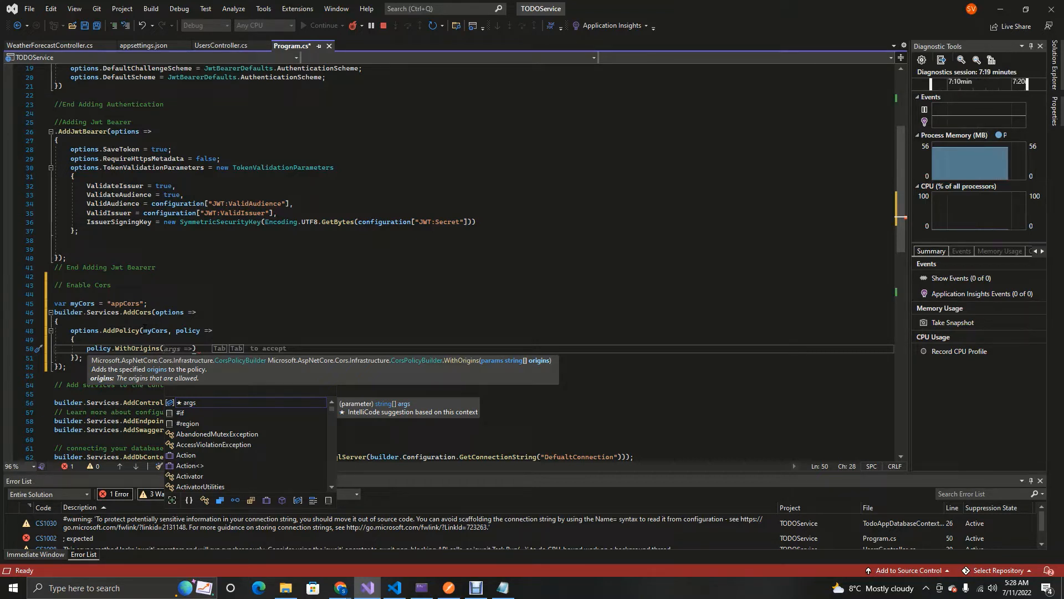
{"action": "type", "text": "\""}
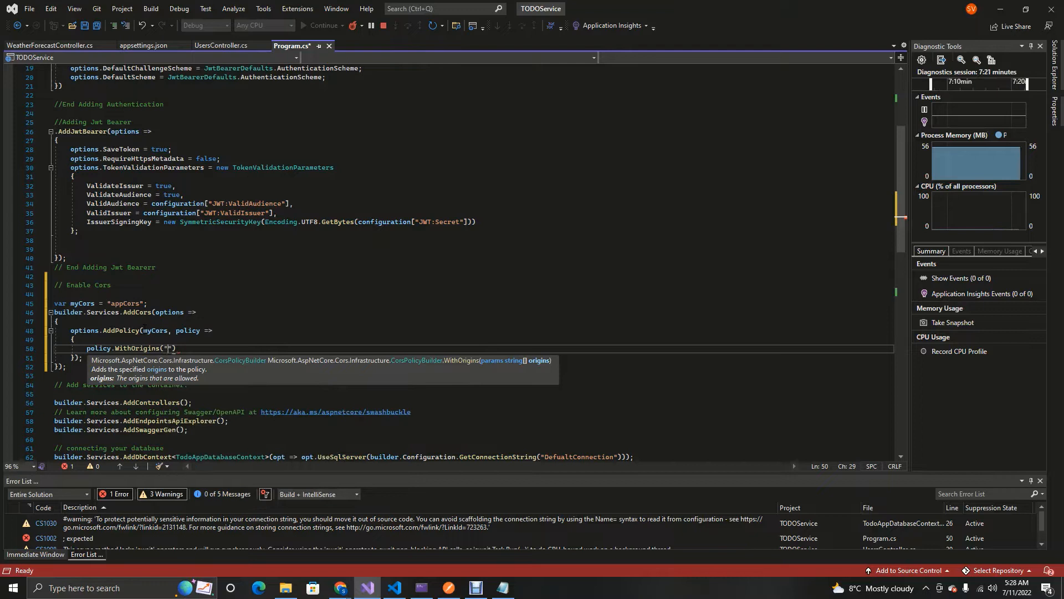
{"action": "type", "text": "http://localhost"}
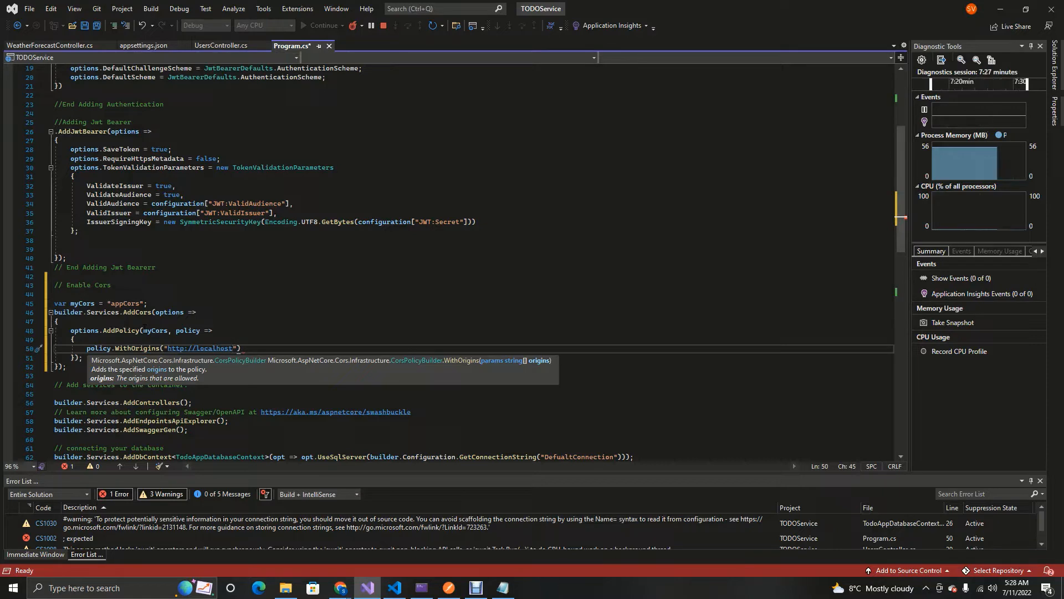
{"action": "type", "text": ":4200"}
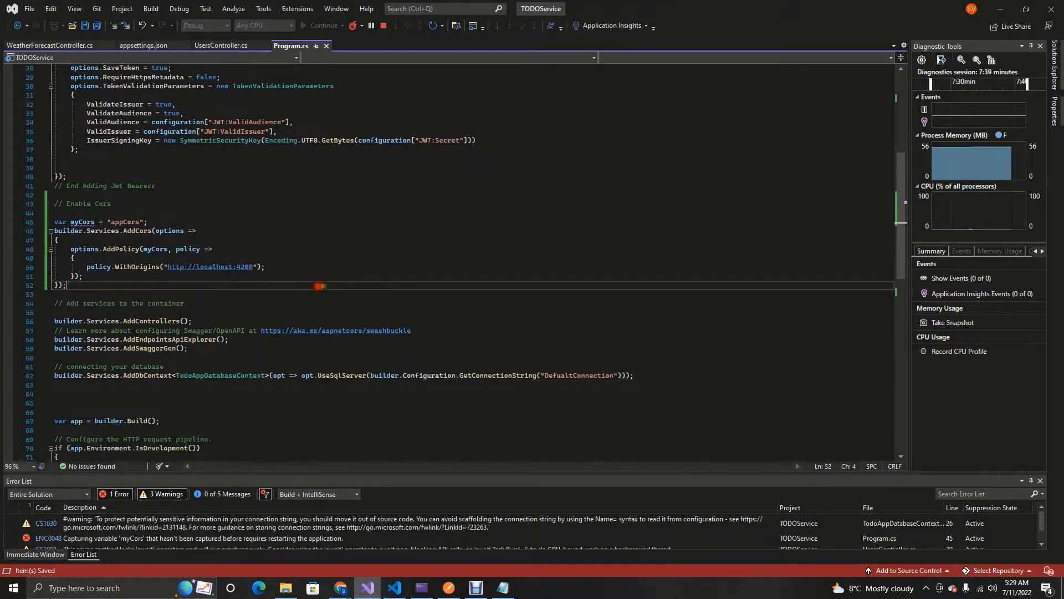
Step: Add app.UseCors(); after the IsDevelopment Swagger block and save
{"action": "scroll", "scroll_direction": "down", "scroll_amount": 3}
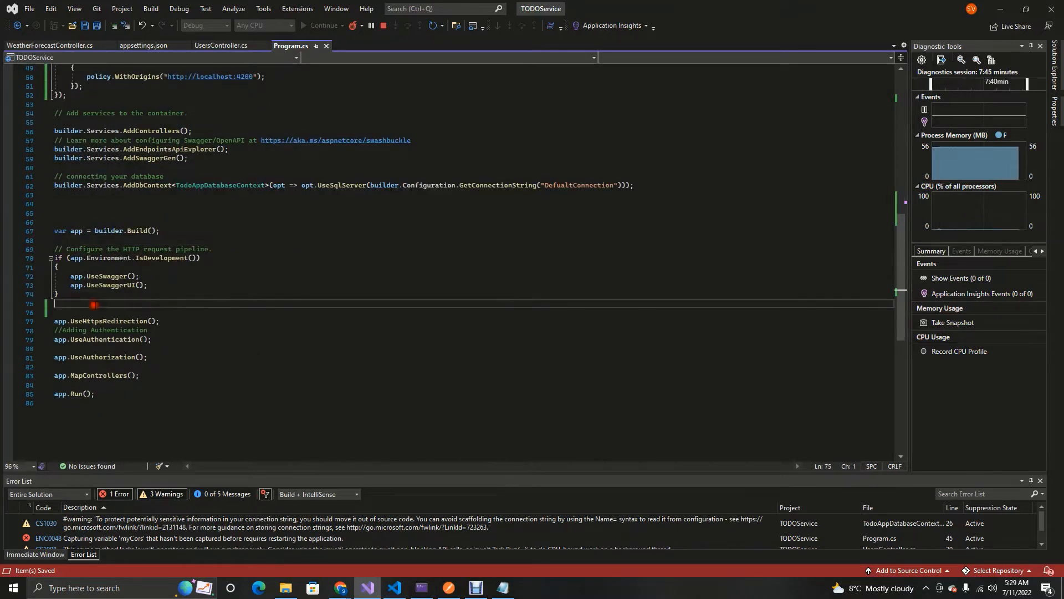
{"action": "type", "text": "app/."}
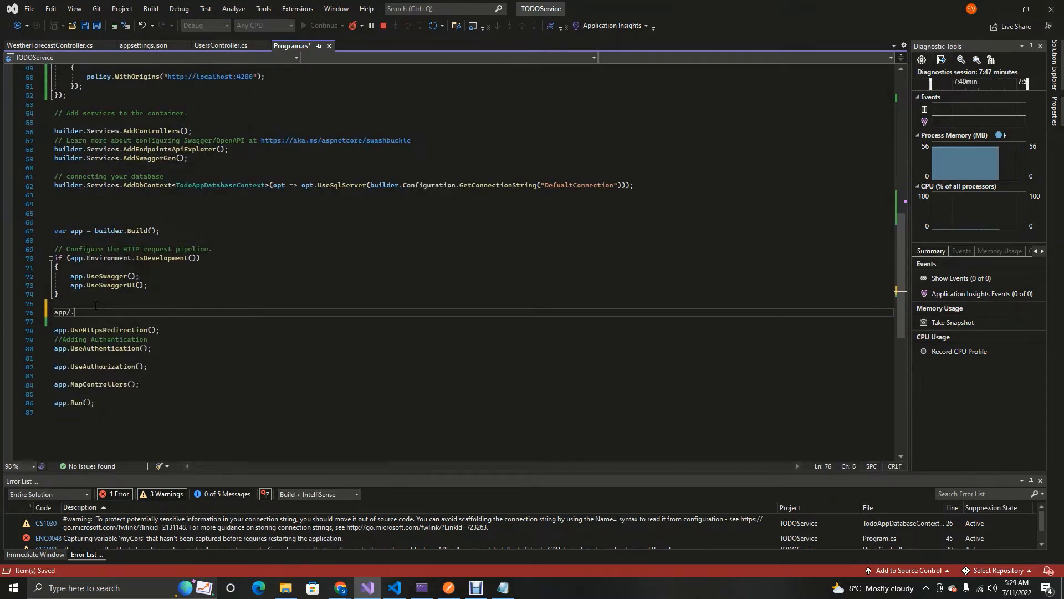
{"action": "type", "text": "use"}
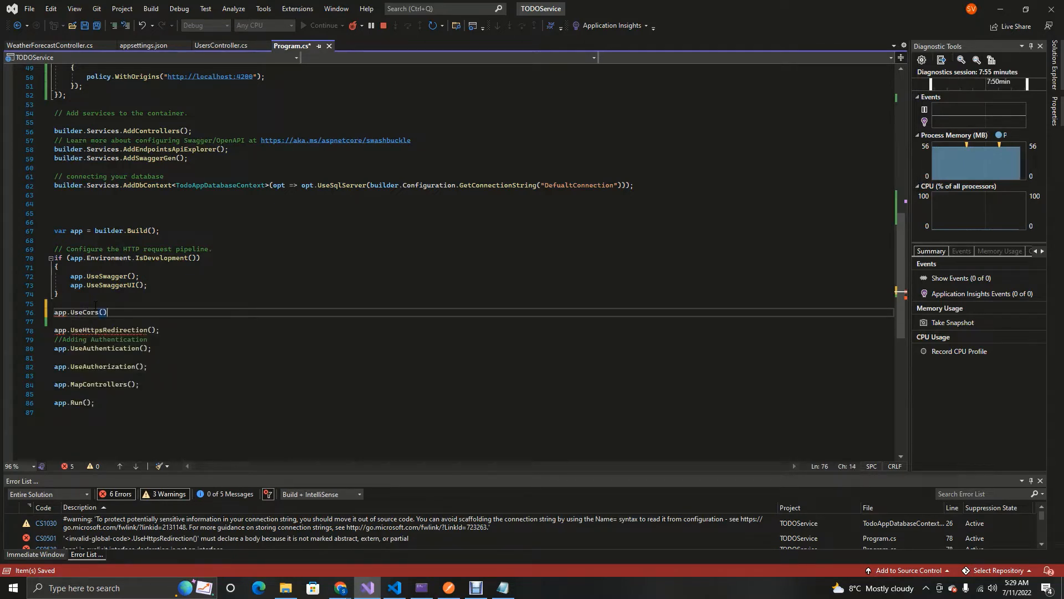
{"action": "type", "text": ";"}
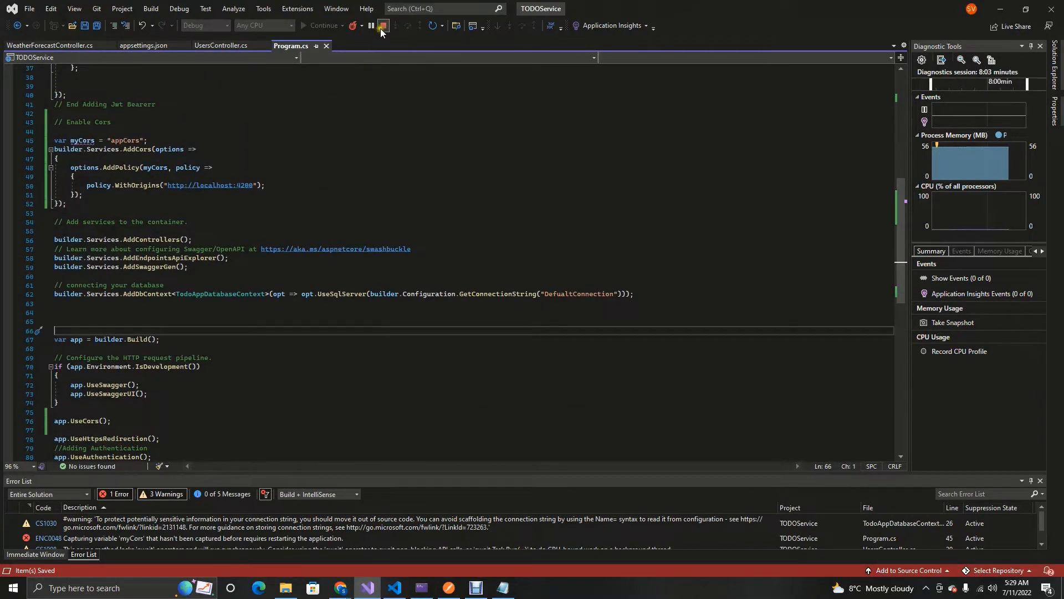
Step: Restart the TODOService API from the toolbar so the CORS changes take effect
{"action": "left_click", "coordinate": [381, 26]}
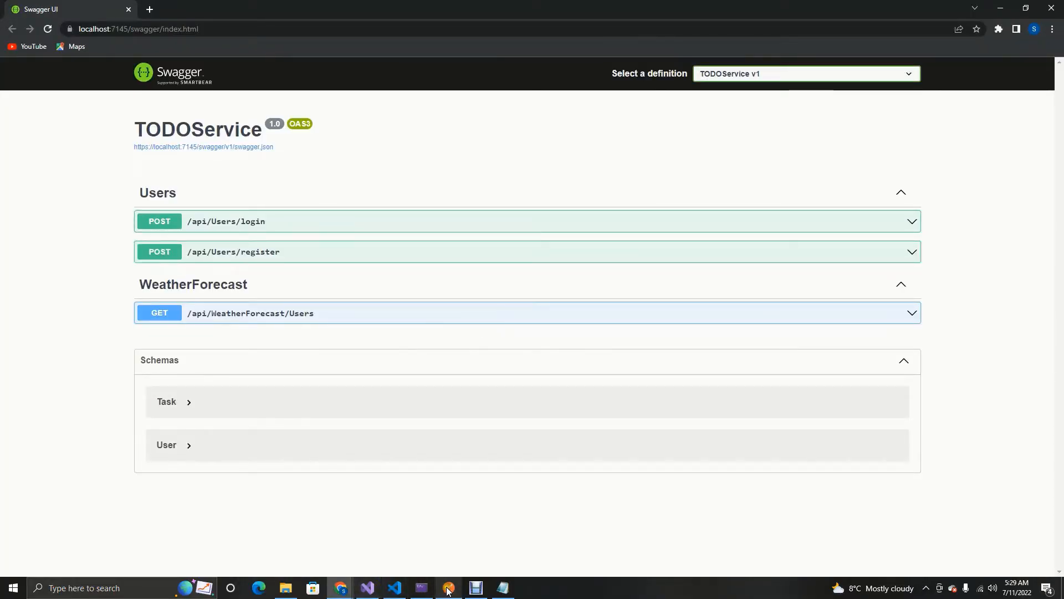
{"action": "mouse_move", "coordinate": [446, 587]}
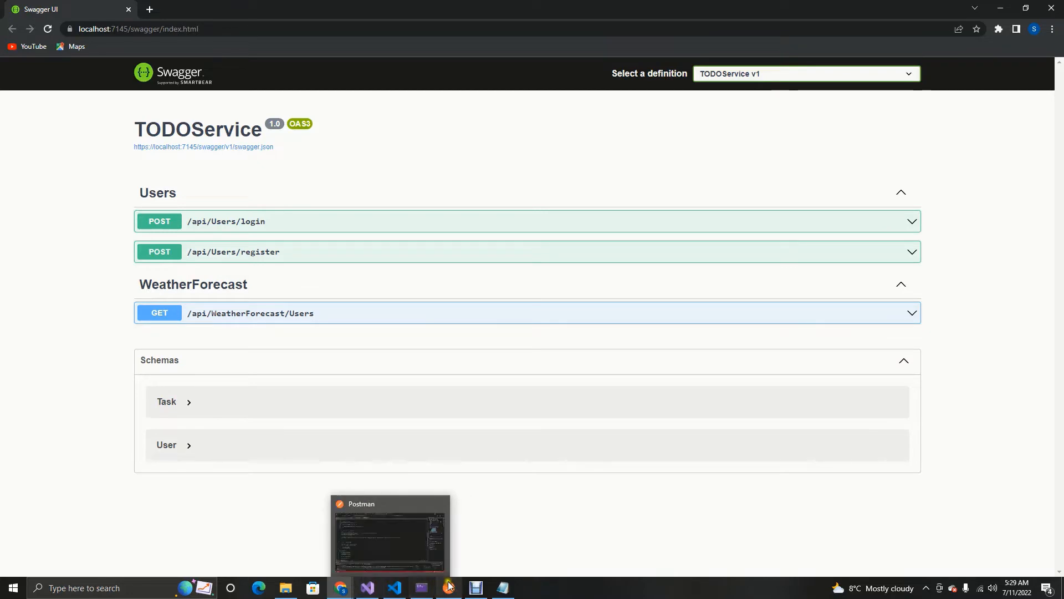
{"action": "mouse_move", "coordinate": [369, 587]}
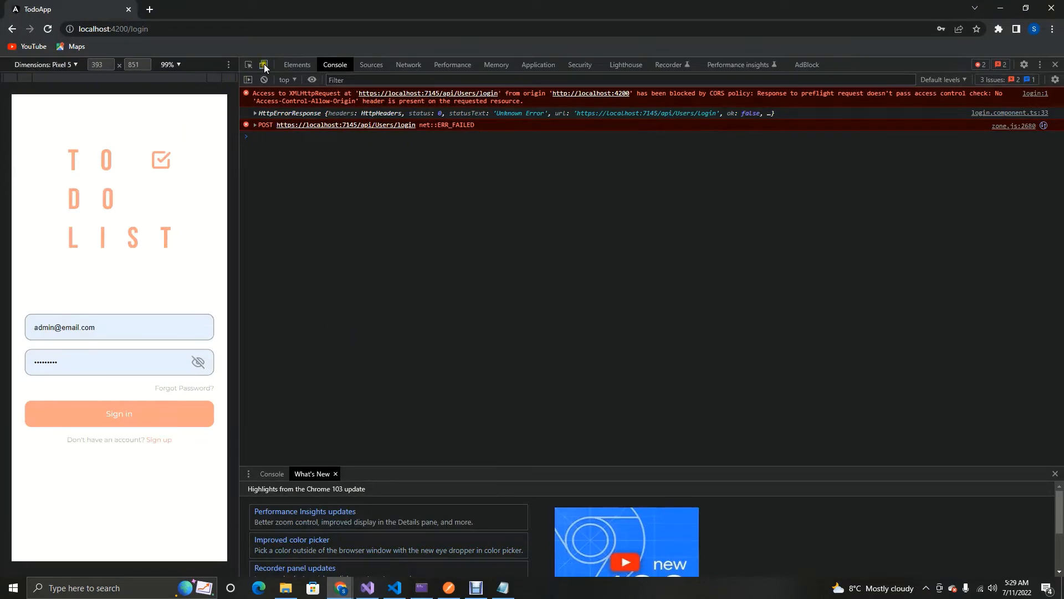
Step: Clear the DevTools console and retry TodoApp sign-in, which still hits the CORS error
{"action": "left_click", "coordinate": [118, 414]}
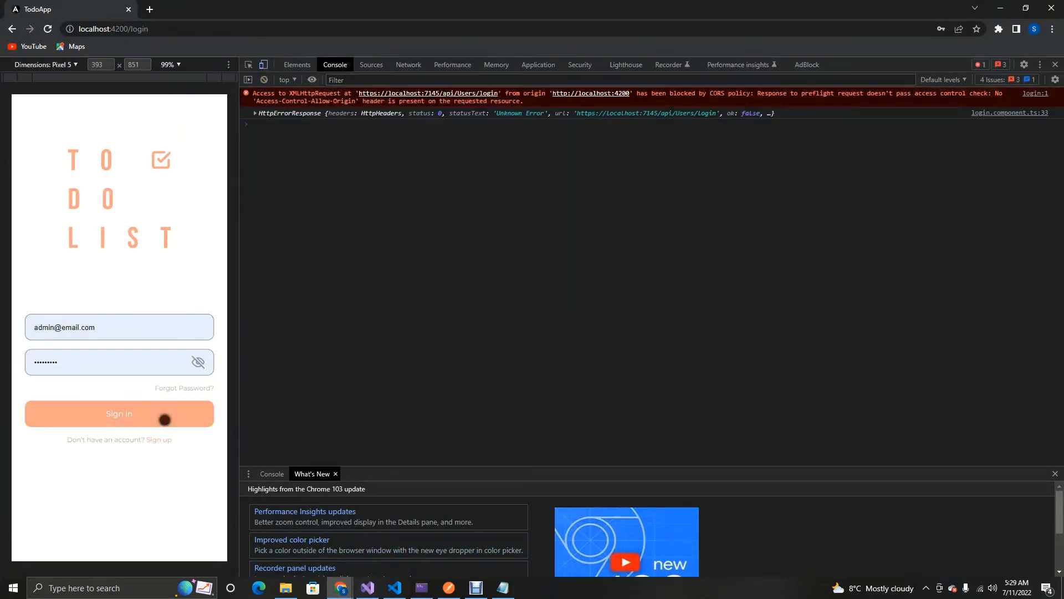
{"action": "left_click", "coordinate": [119, 413]}
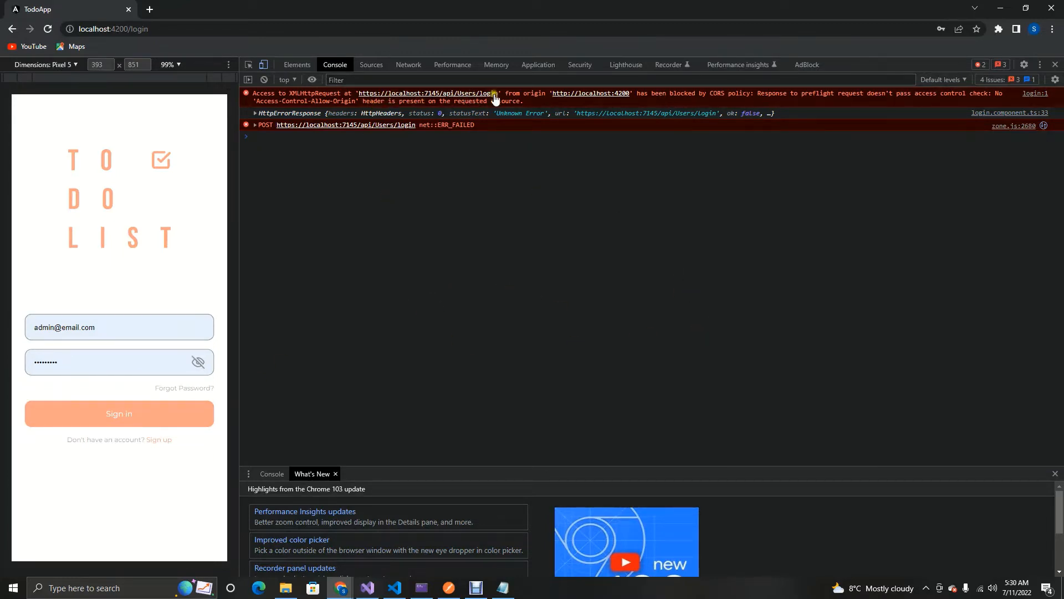
{"action": "mouse_move", "coordinate": [536, 100]}
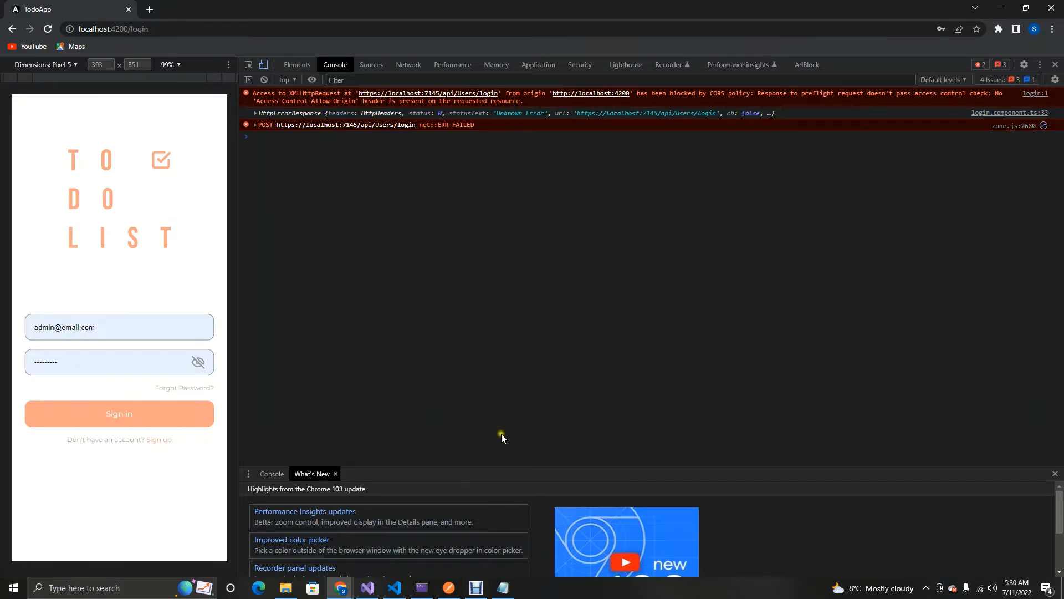
{"action": "mouse_move", "coordinate": [510, 417]}
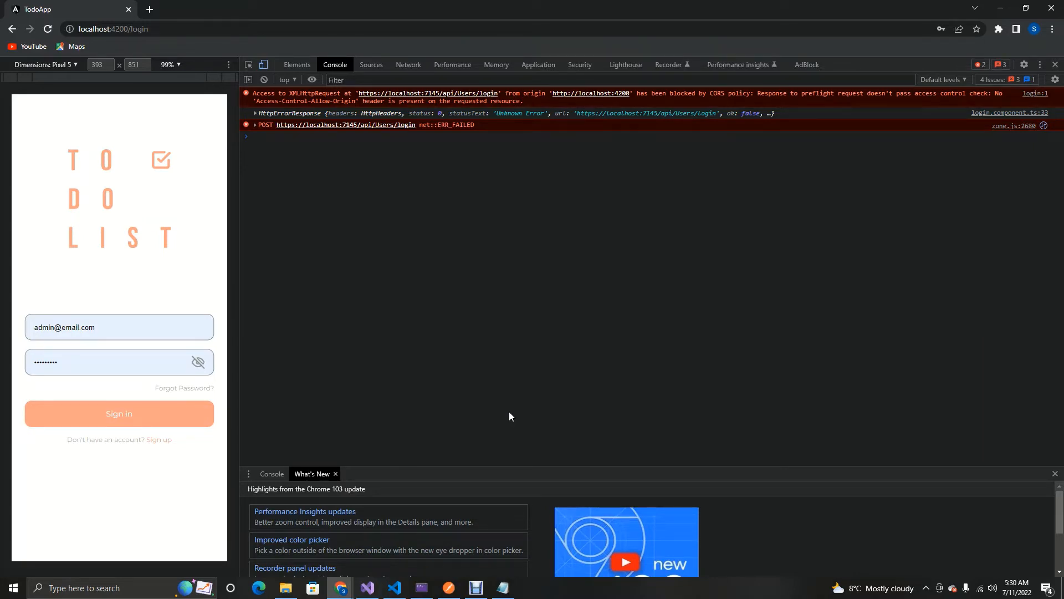
{"action": "mouse_move", "coordinate": [683, 378]}
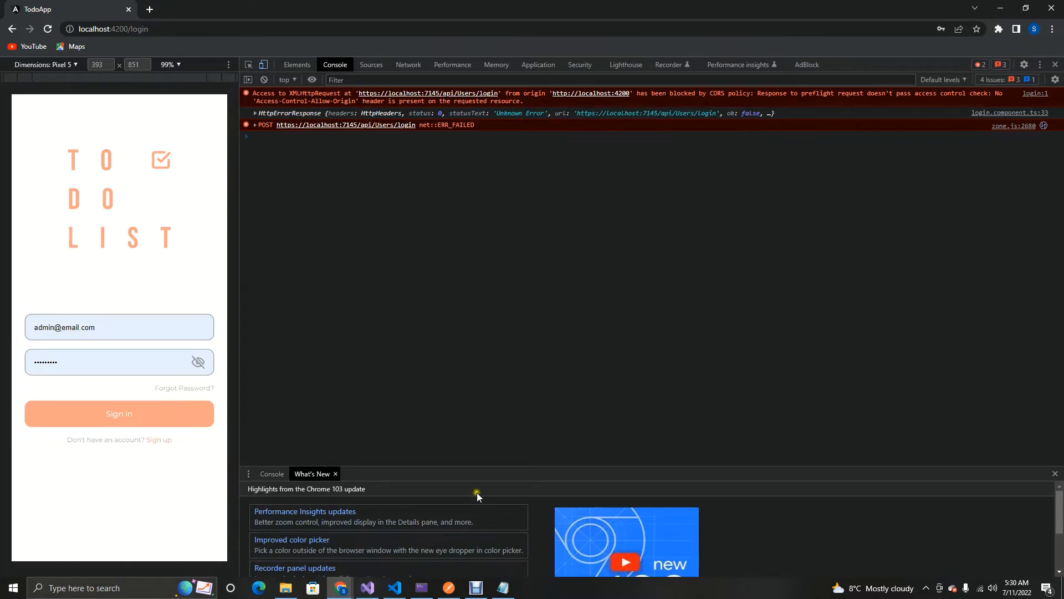
{"action": "mouse_move", "coordinate": [394, 587]}
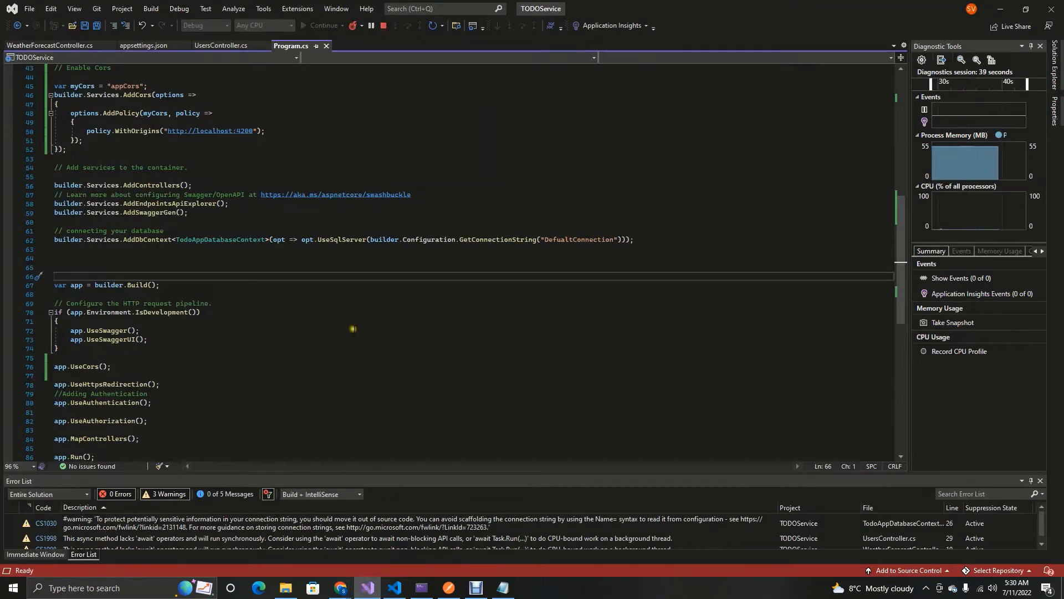
Step: Add [EnableCors("appCors")] above [Route] in UsersController.cs, confirming the name in Program.cs
{"action": "left_click", "coordinate": [221, 45]}
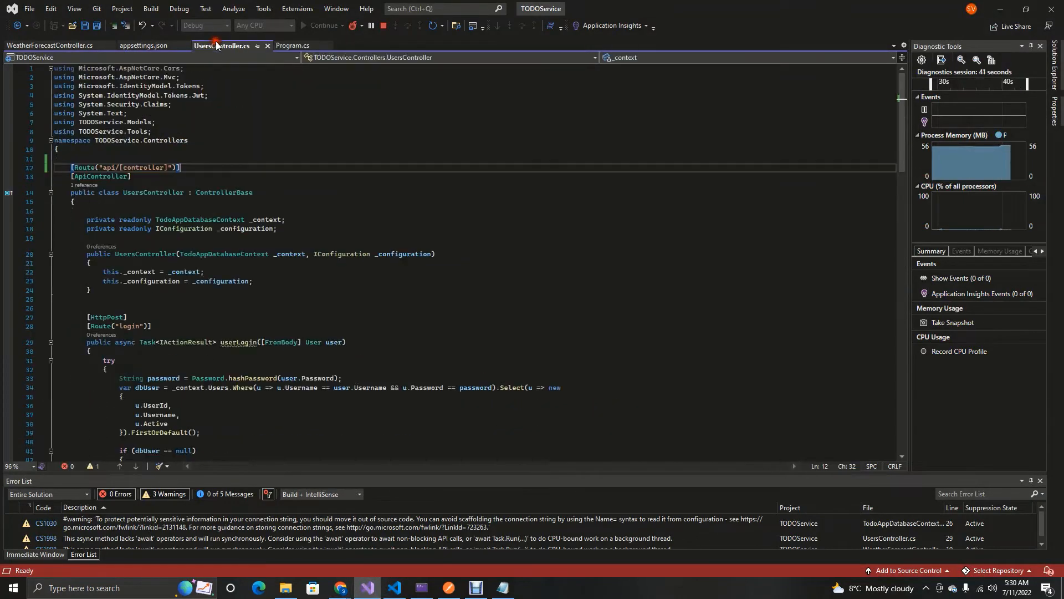
{"action": "scroll", "scroll_direction": "down", "scroll_amount": 3}
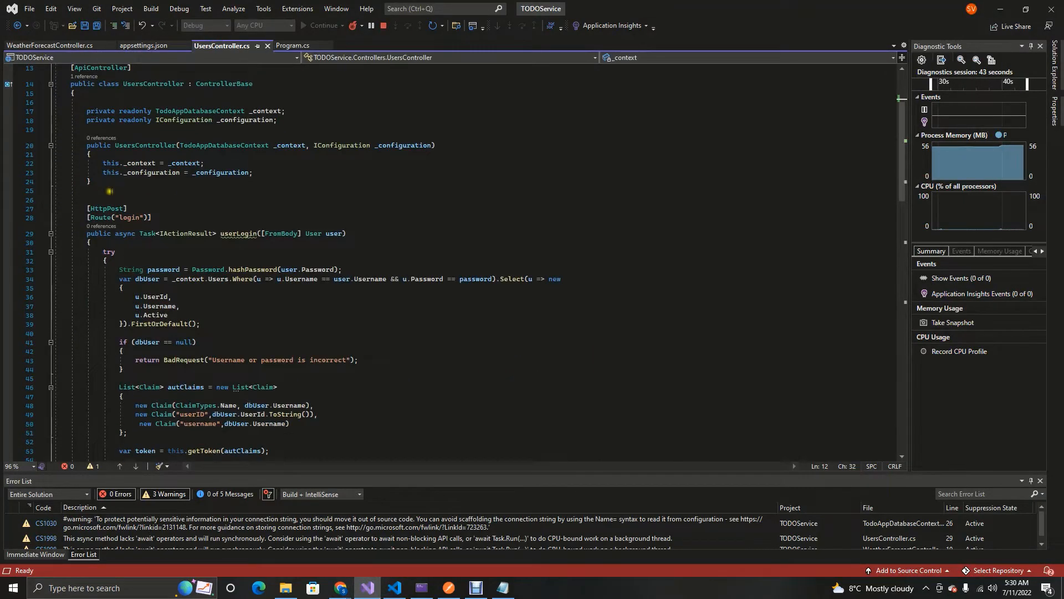
{"action": "left_click", "coordinate": [108, 206]}
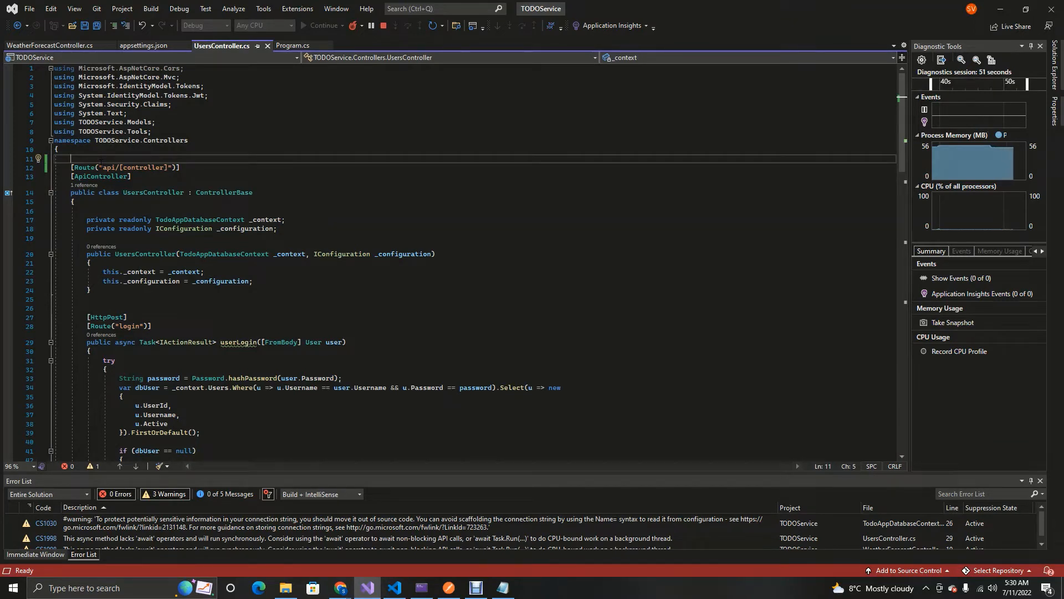
{"action": "type", "text": "[]"}
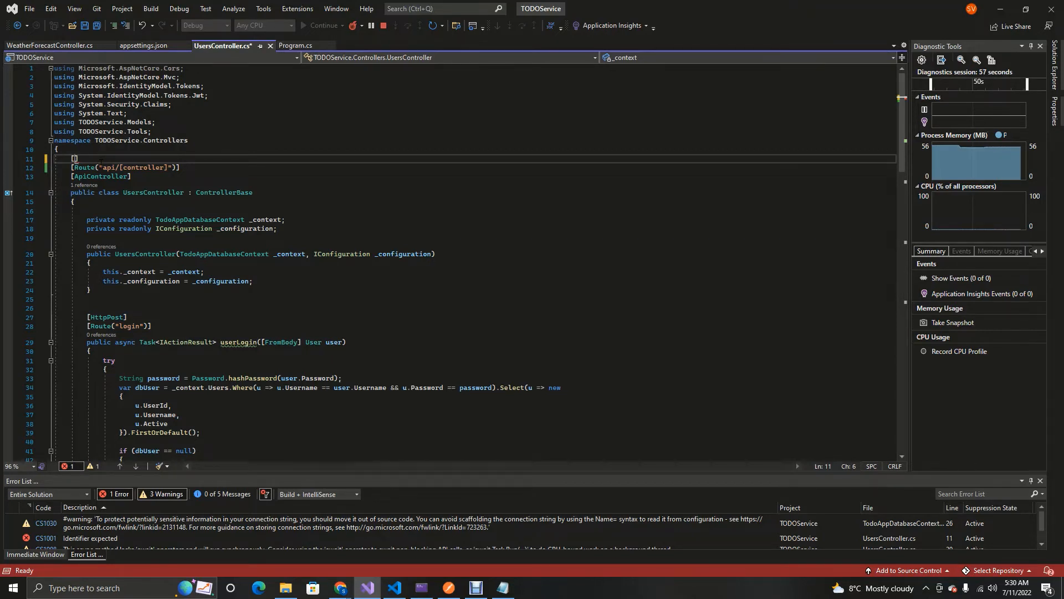
{"action": "type", "text": "Enabke"}
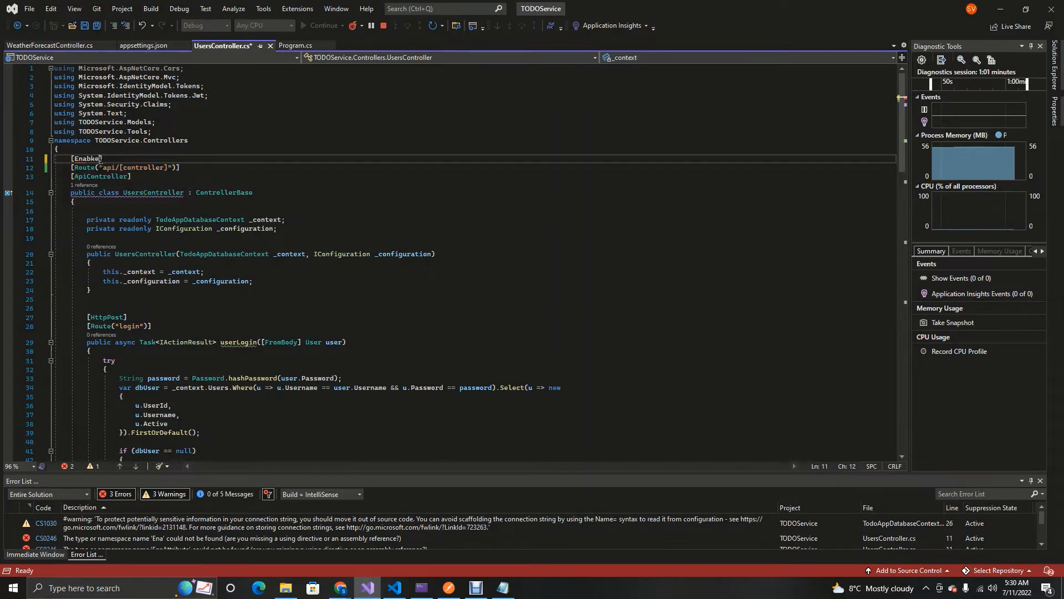
{"action": "type", "text": "Cors("}
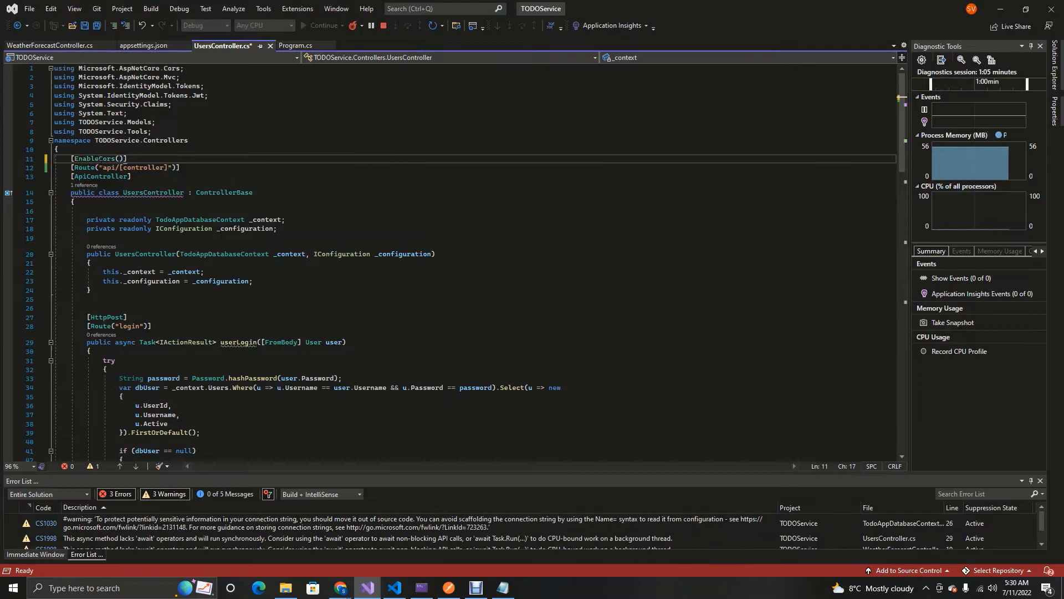
{"action": "type", "text": "\"\""}
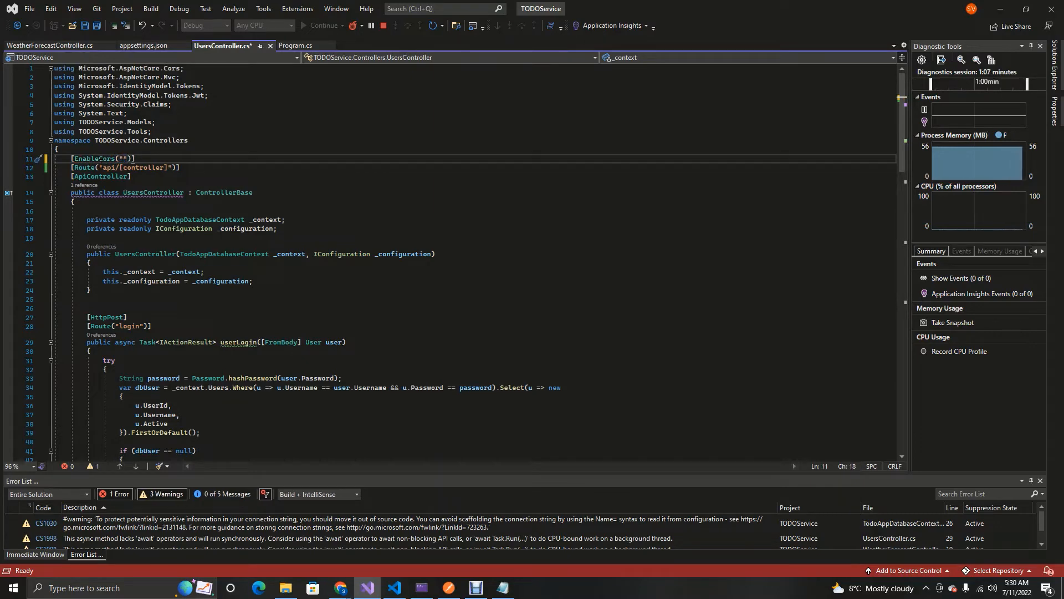
{"action": "left_click", "coordinate": [294, 45]}
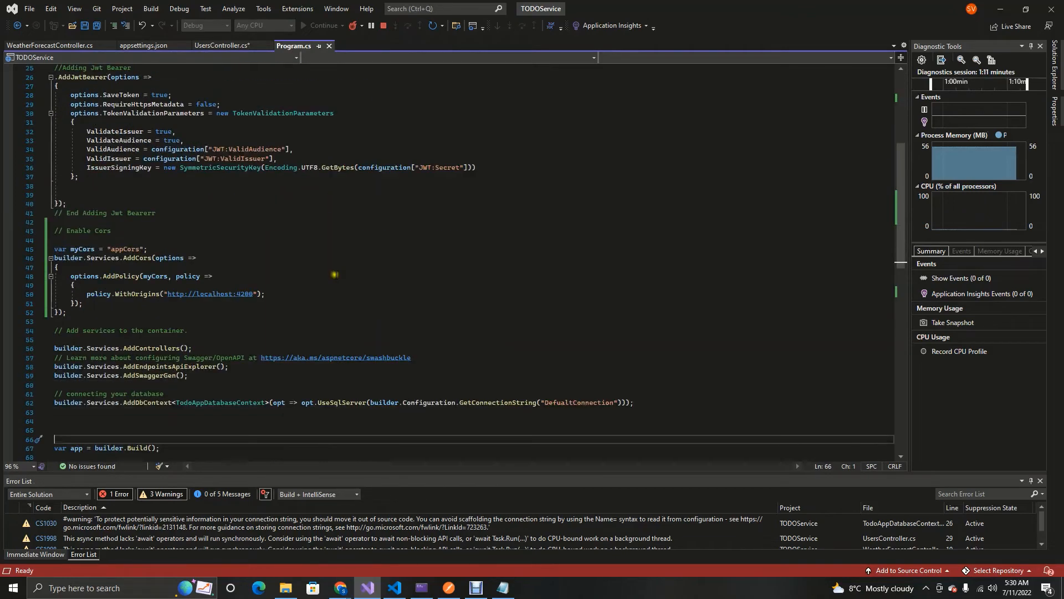
{"action": "double_click", "coordinate": [124, 248]}
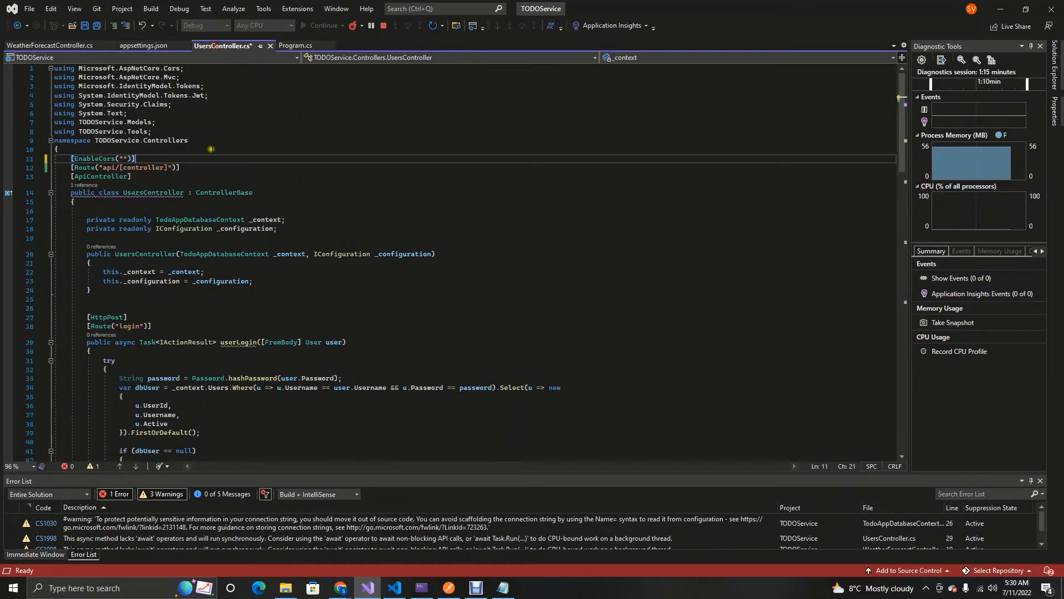
{"action": "type", "text": "appCors"}
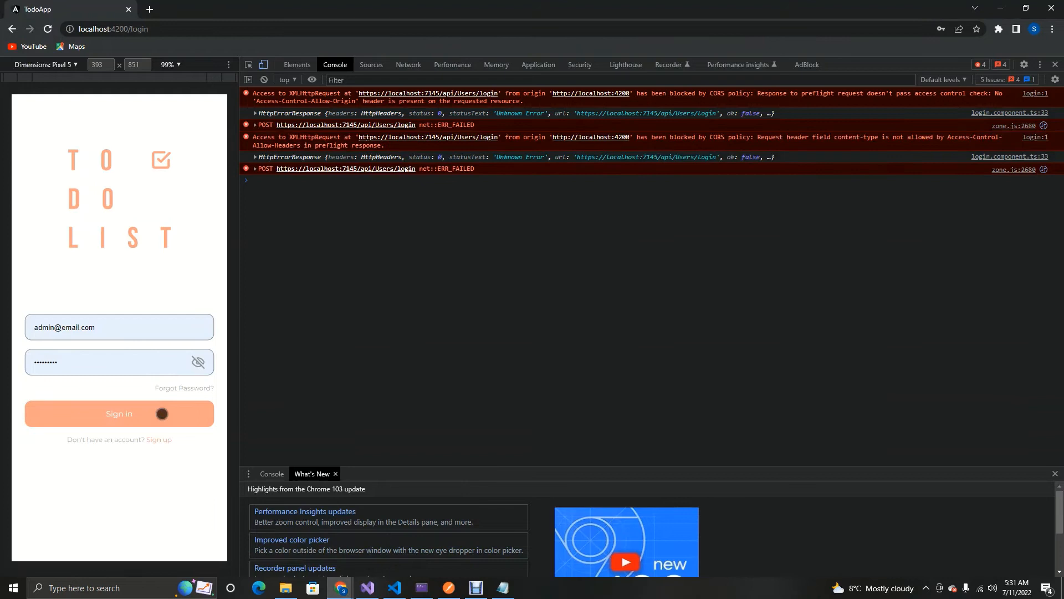
{"action": "mouse_move", "coordinate": [265, 80]}
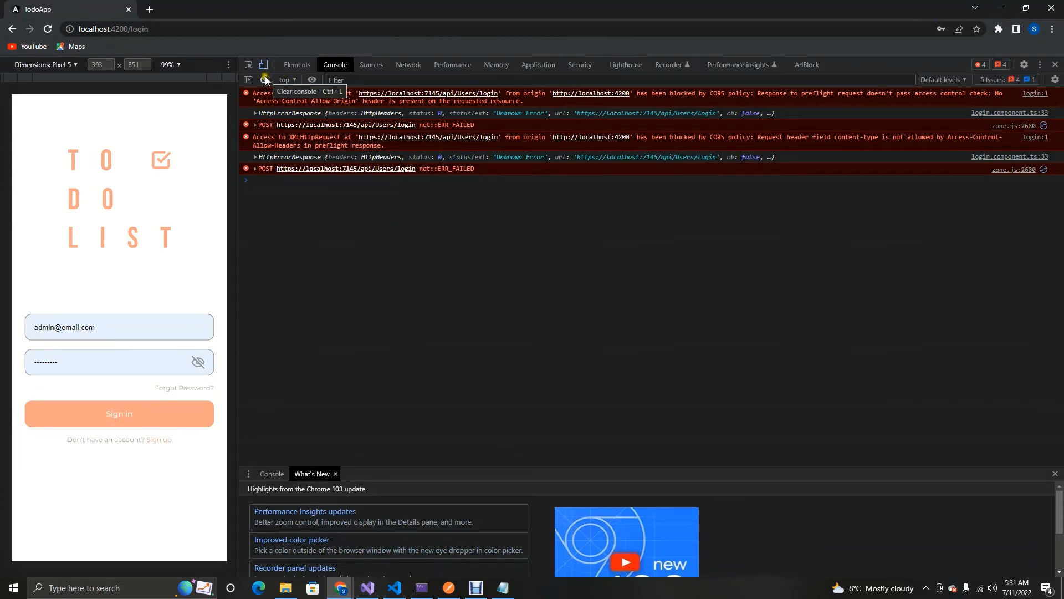
Step: Clear the console, retry sign-in, see the content-type header error, and return to Visual Studio
{"action": "left_click", "coordinate": [265, 79]}
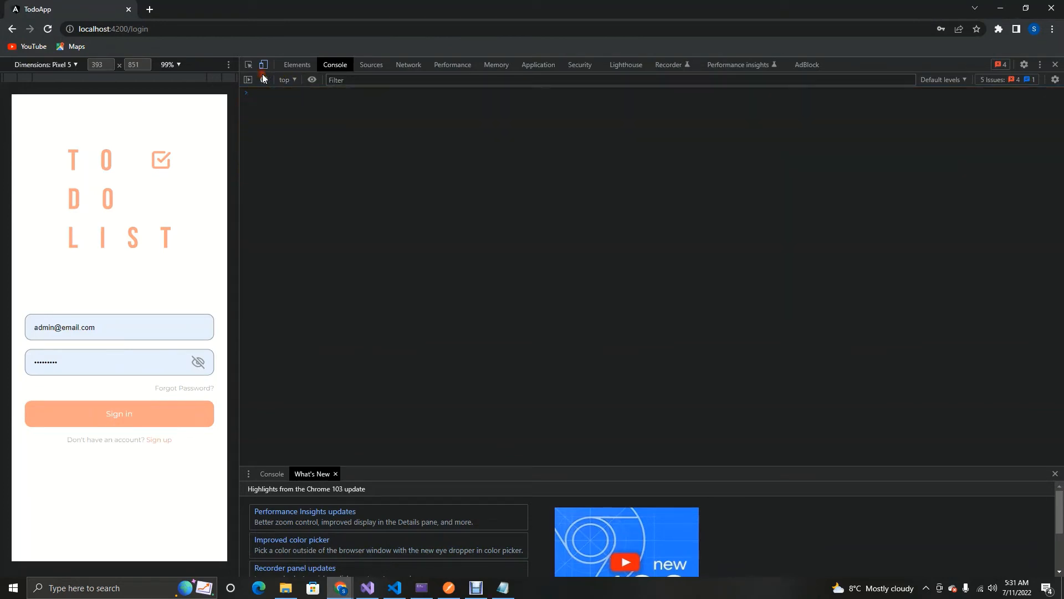
{"action": "left_click", "coordinate": [118, 413]}
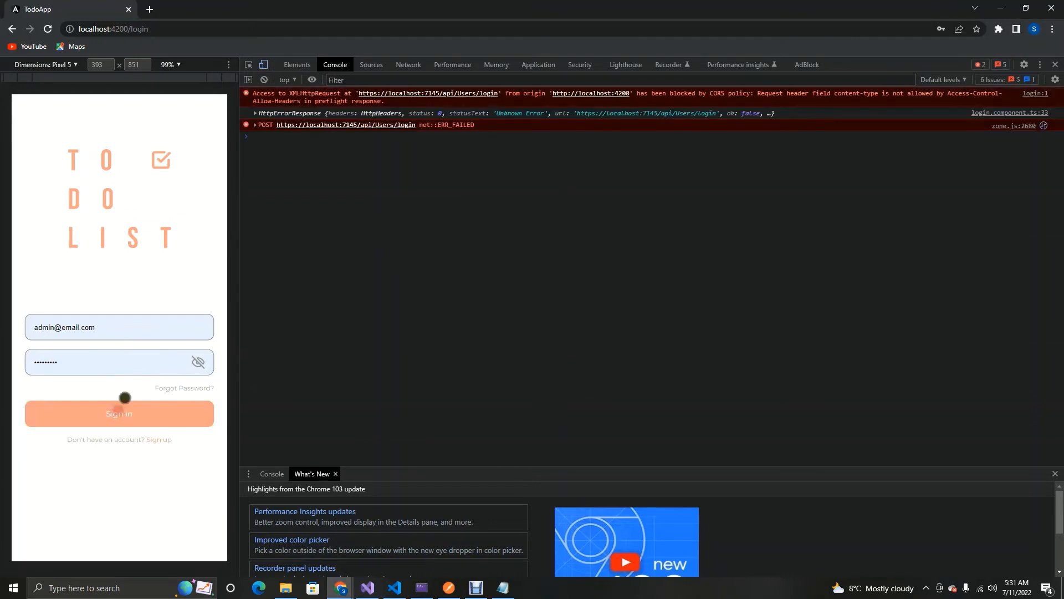
{"action": "mouse_move", "coordinate": [399, 302]}
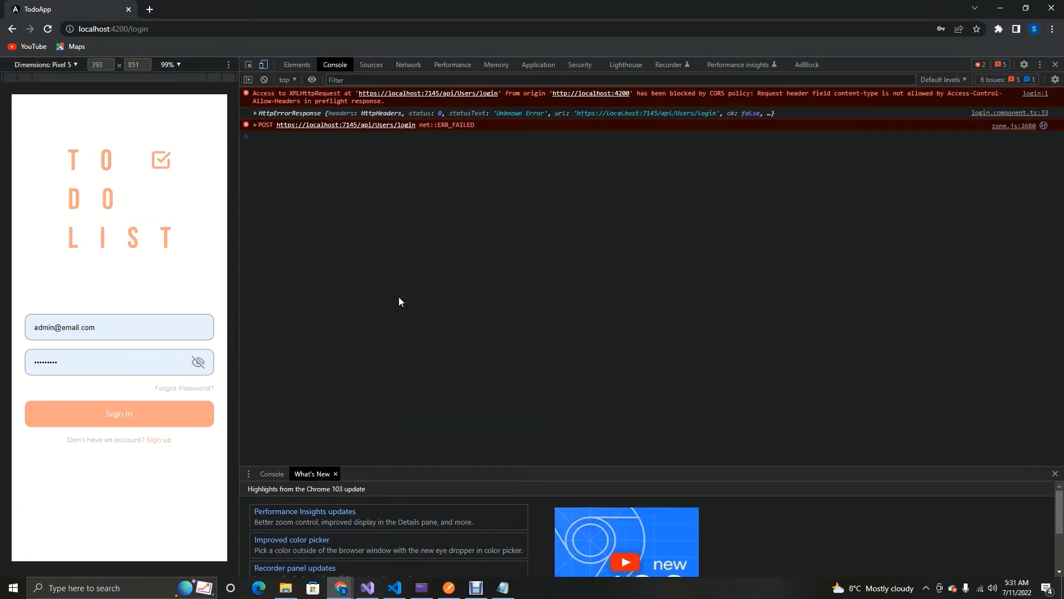
{"action": "mouse_move", "coordinate": [608, 244]}
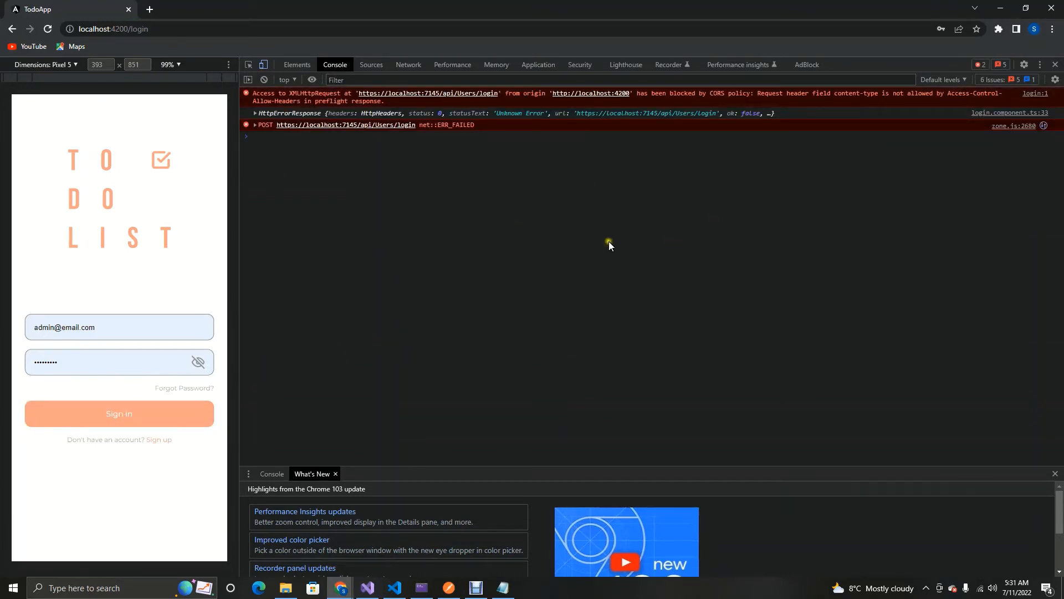
{"action": "mouse_move", "coordinate": [312, 190]}
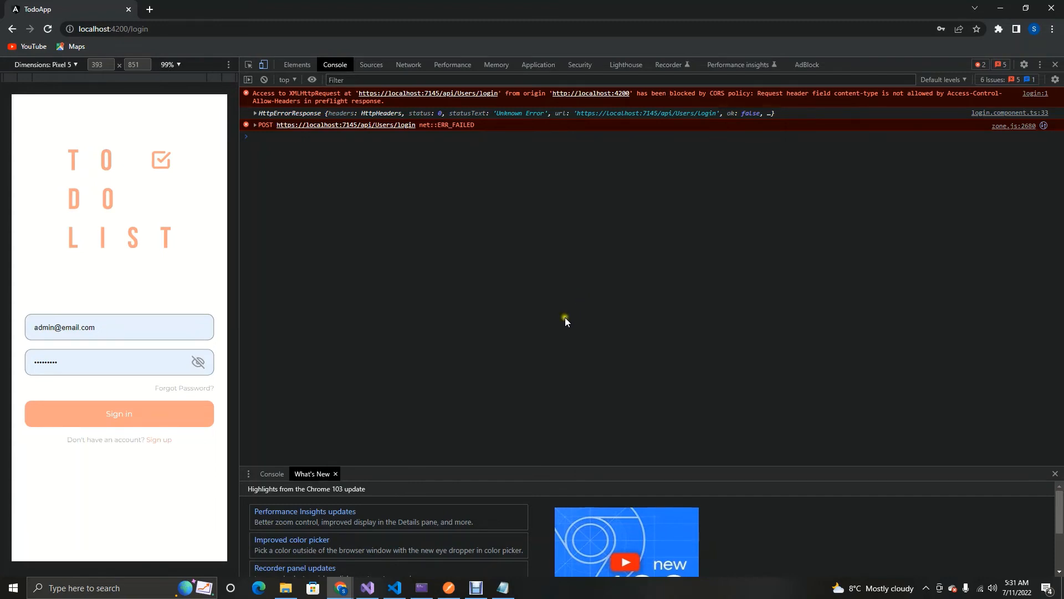
{"action": "mouse_move", "coordinate": [557, 317]}
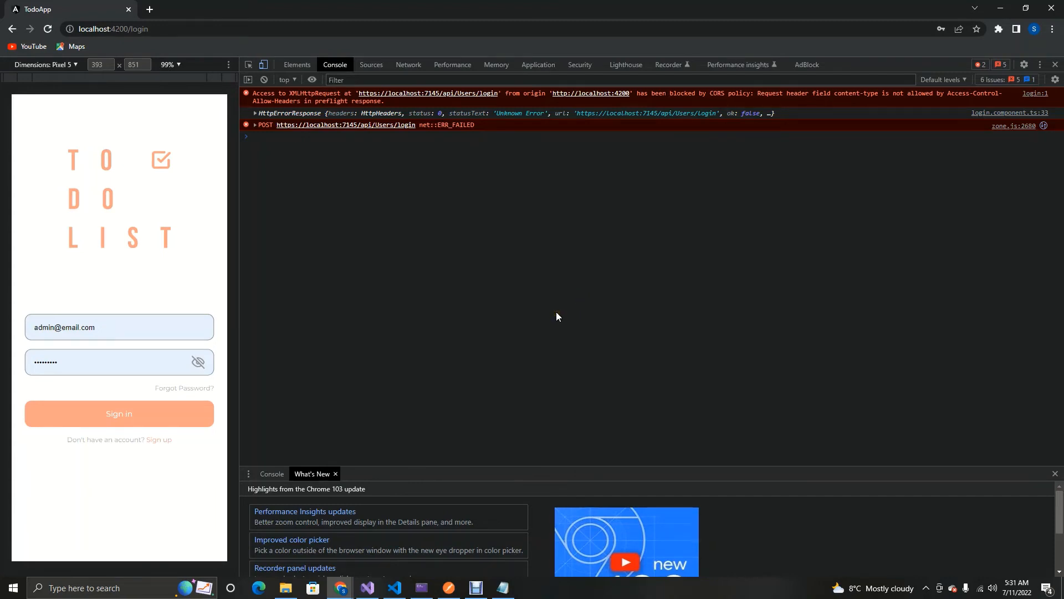
{"action": "left_click", "coordinate": [394, 587]}
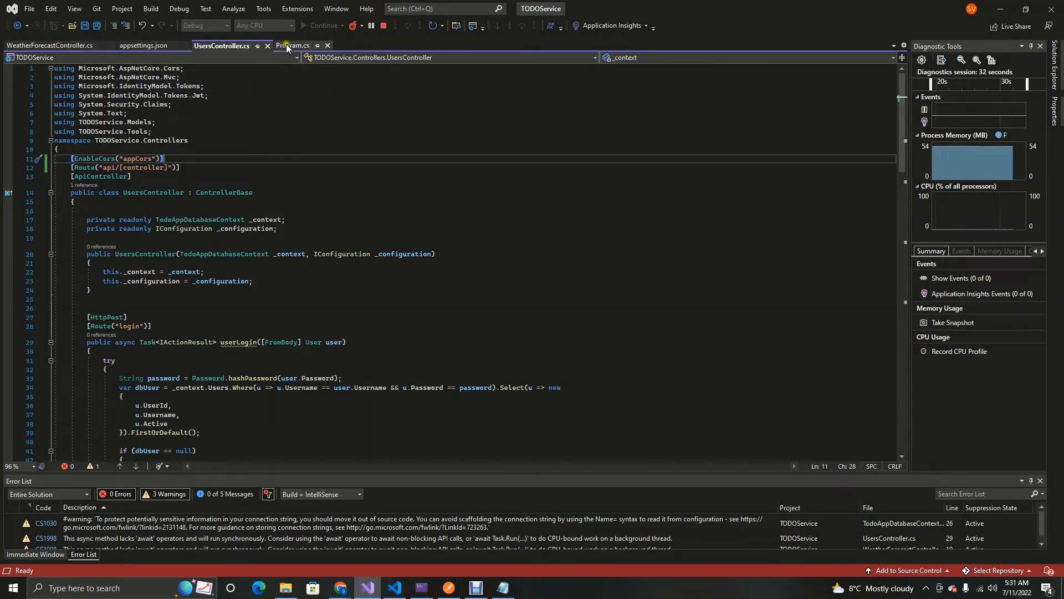
Step: Append .AllowAnyHeader().AllowAnyMethod() to the appCors policy's WithOrigins call in Program.cs
{"action": "left_click", "coordinate": [293, 46]}
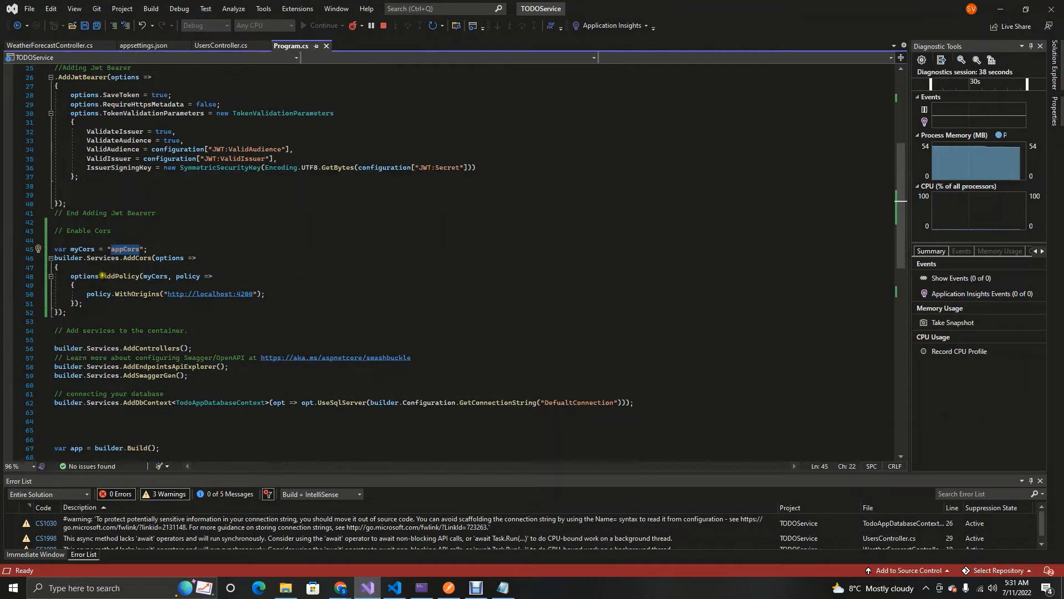
{"action": "left_click", "coordinate": [156, 275]}
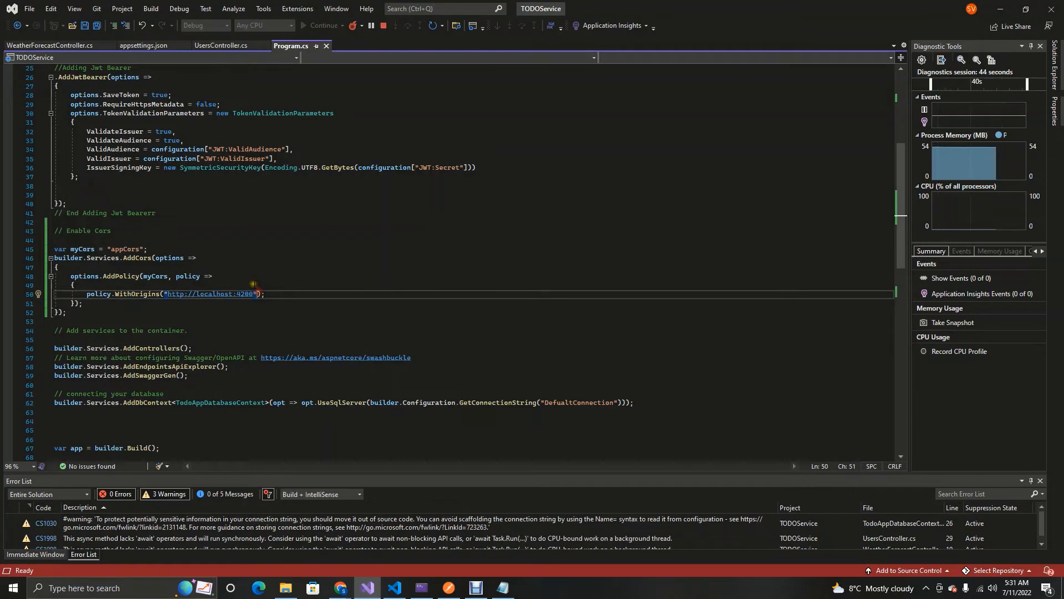
{"action": "type", "text": ".Alo"}
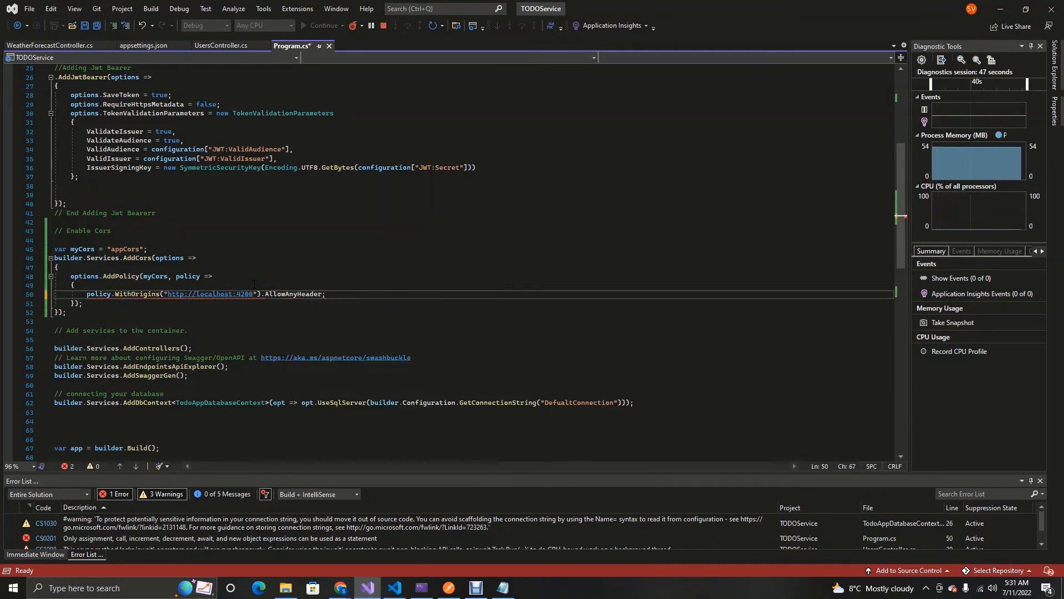
{"action": "type", "text": "()"}
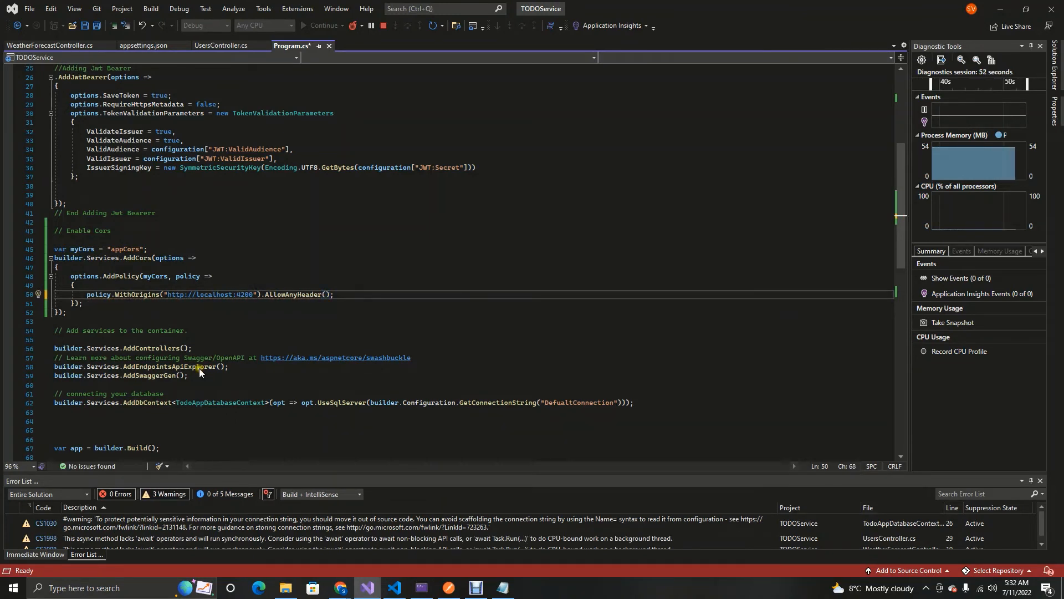
{"action": "double_click", "coordinate": [296, 294]}
{"action": "type", "text": ".AllowAnyMethod"}
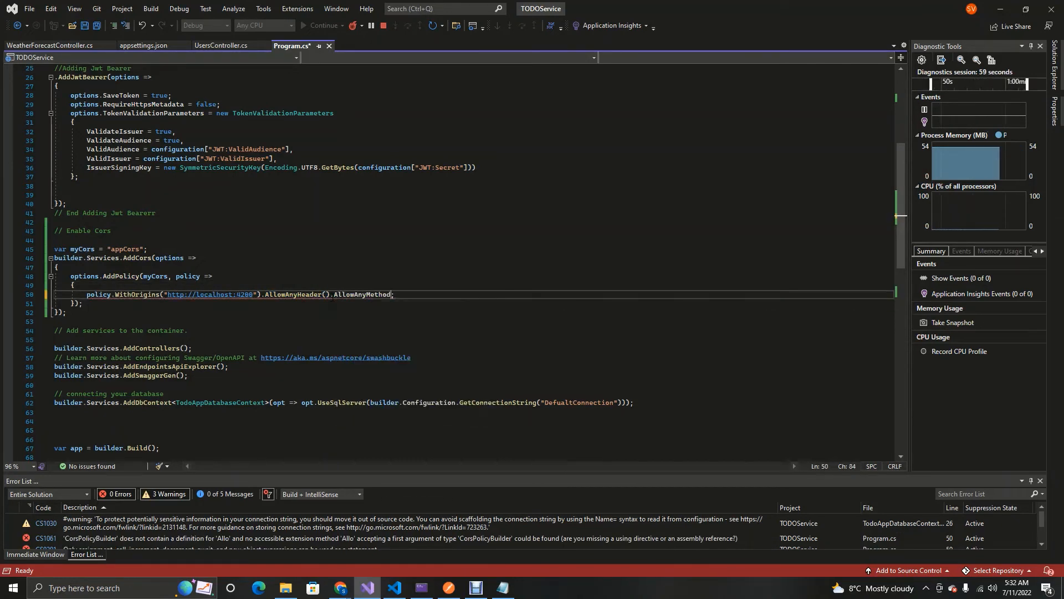
{"action": "type", "text": "()"}
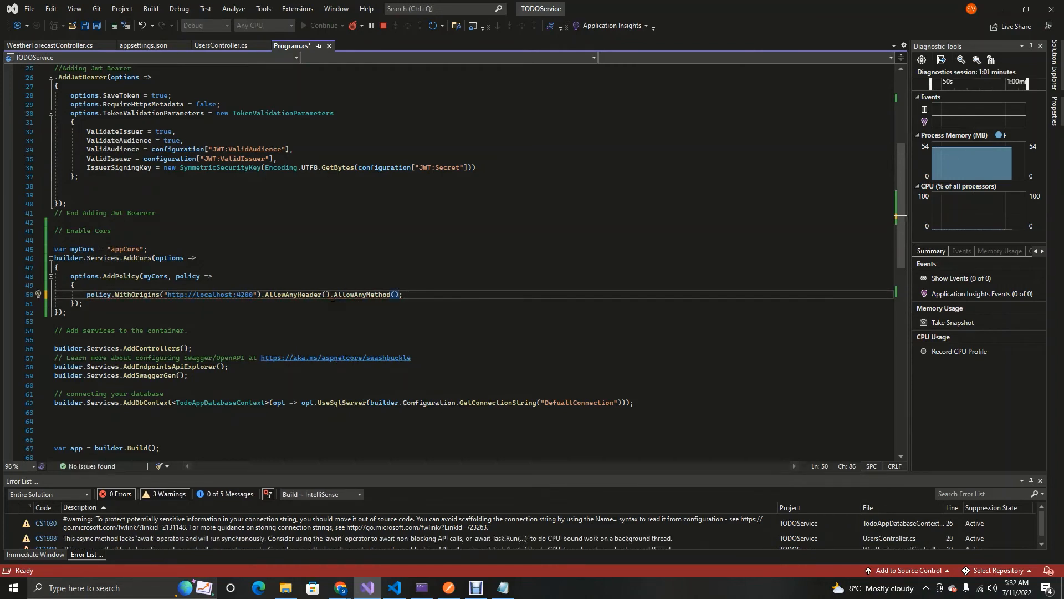
Step: Save Program.cs and restart the TODOService API
{"action": "key", "text": "ctrl+s"}
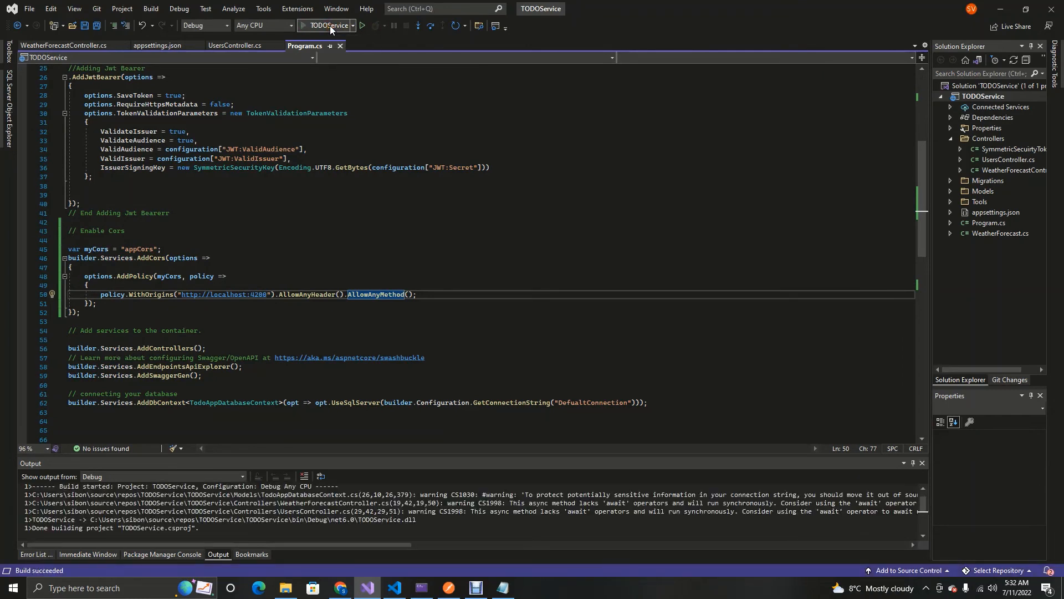
{"action": "left_click", "coordinate": [362, 25]}
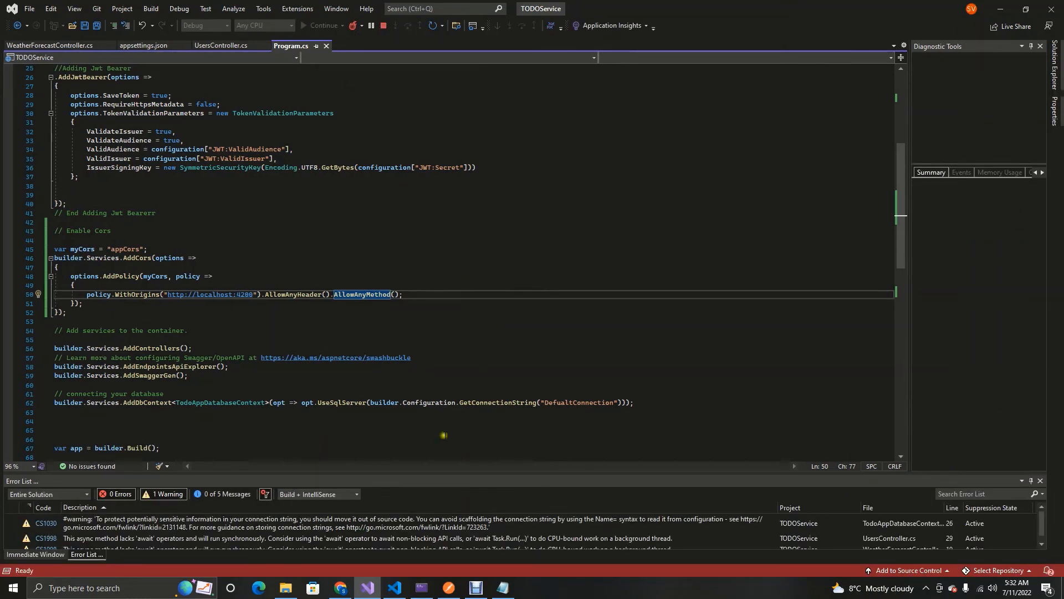
{"action": "left_click", "coordinate": [339, 588]}
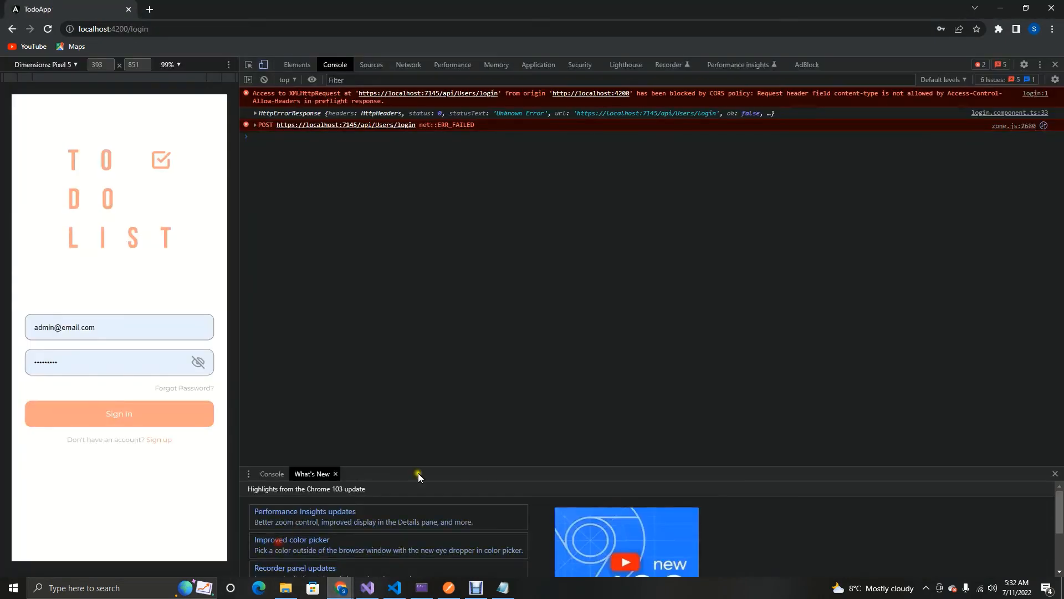
Step: Clear the Chrome console and sign in to the TodoApp to log a token
{"action": "left_click", "coordinate": [263, 79]}
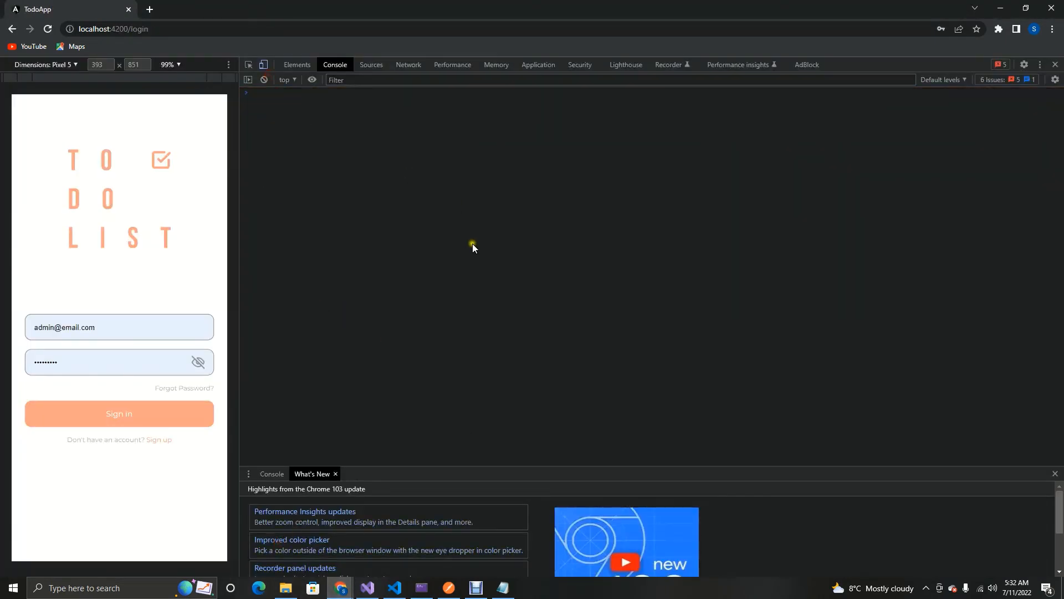
{"action": "left_click", "coordinate": [118, 413]}
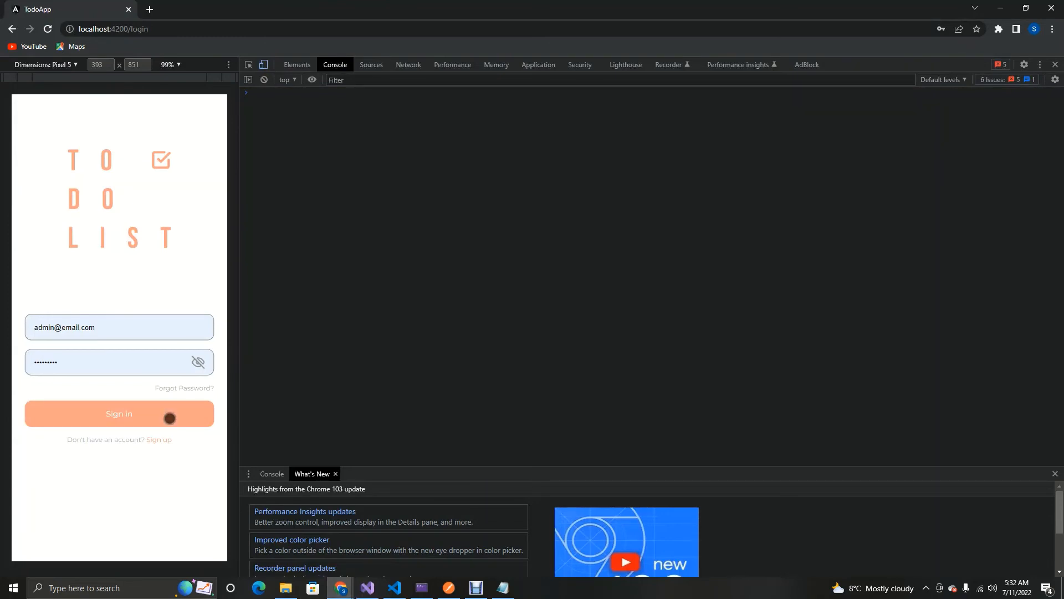
{"action": "left_click", "coordinate": [118, 414]}
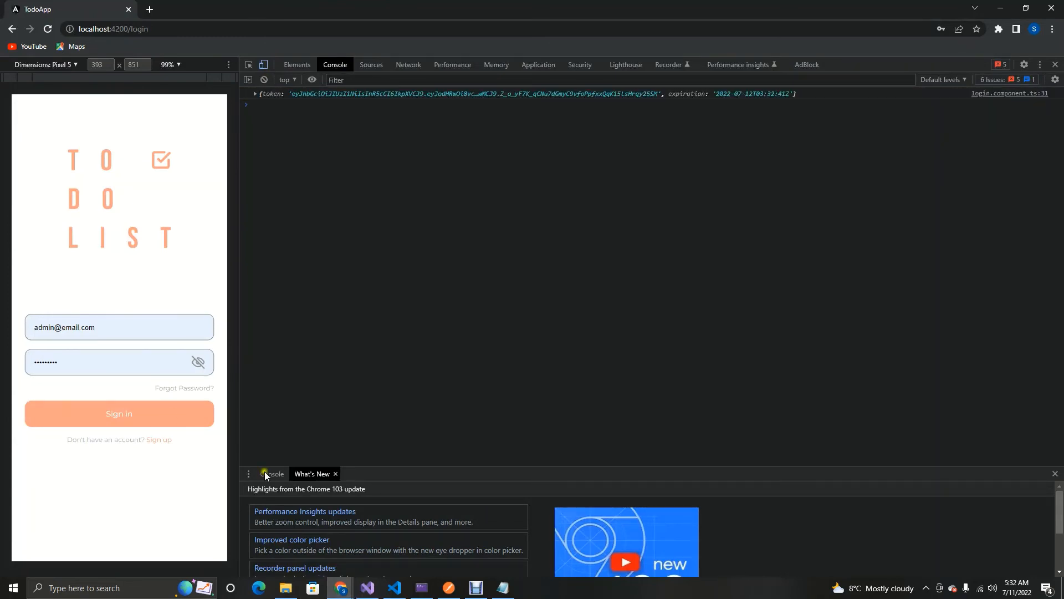
{"action": "left_click", "coordinate": [118, 414]}
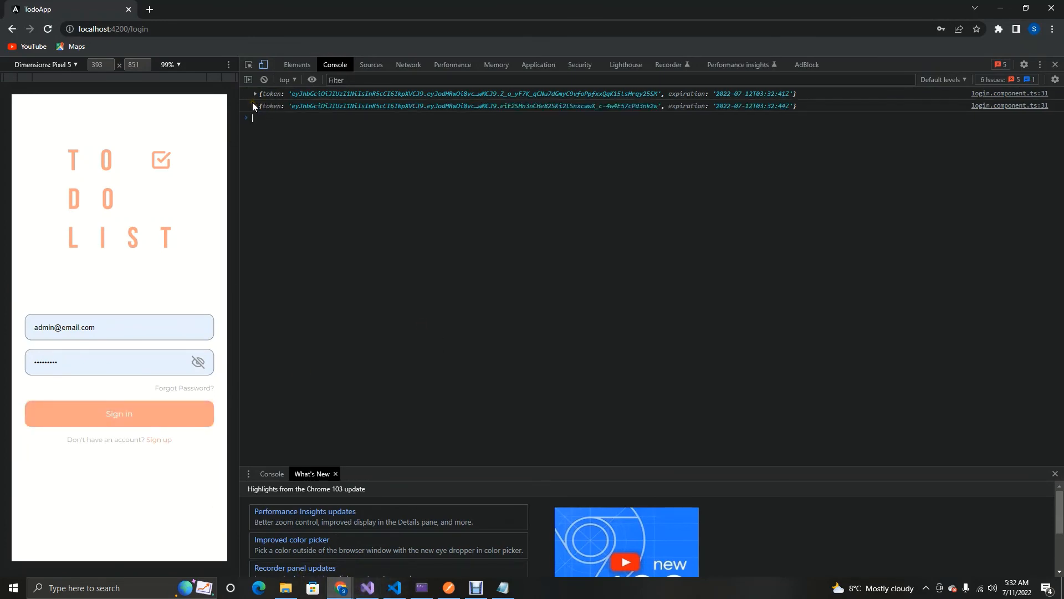
{"action": "left_click", "coordinate": [118, 414]}
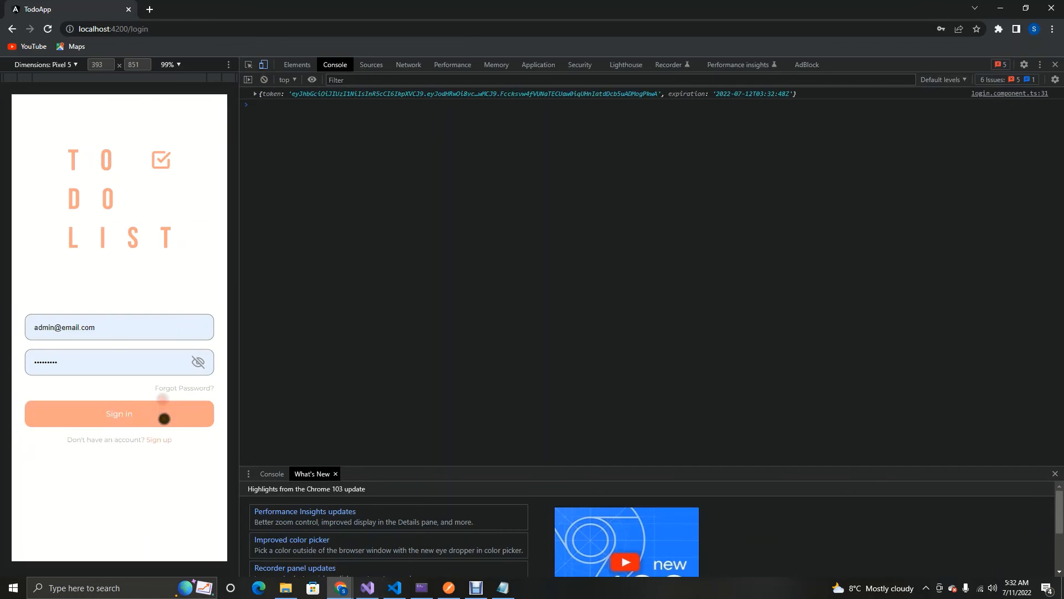
{"action": "left_click", "coordinate": [256, 94]}
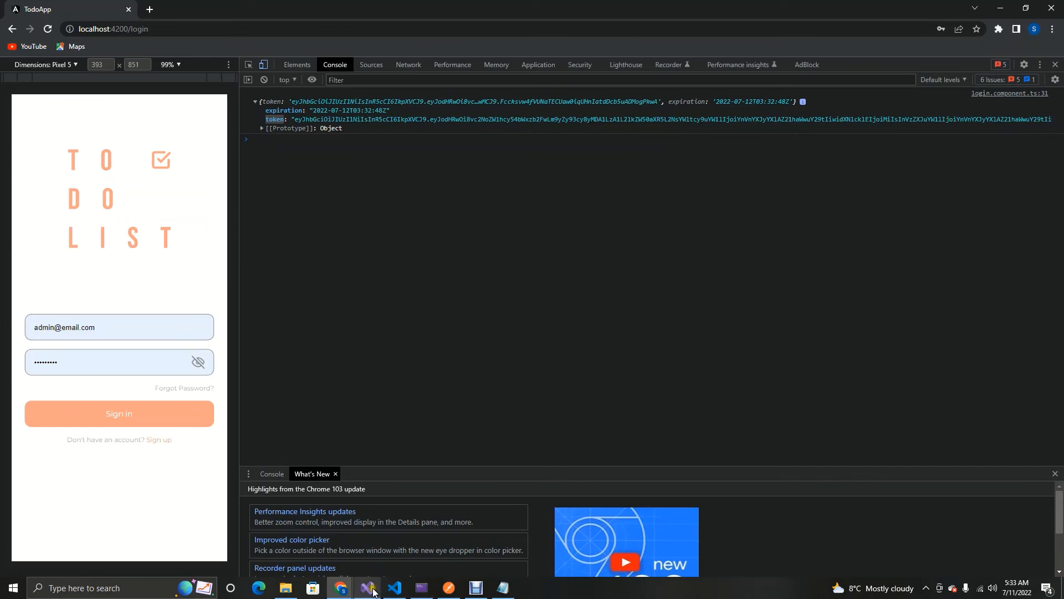
{"action": "left_click", "coordinate": [367, 588]}
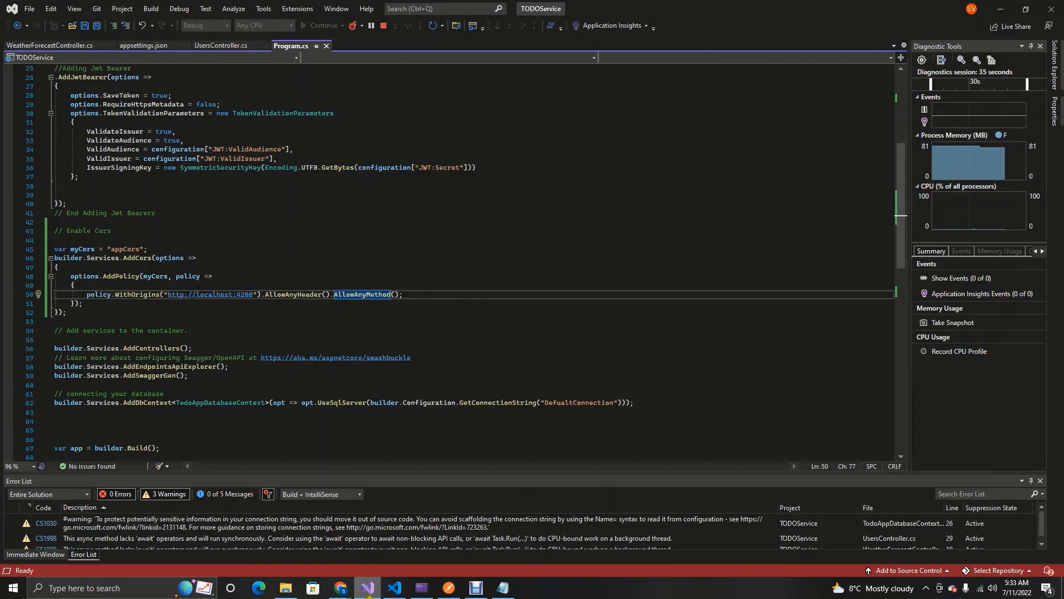
{"action": "left_click", "coordinate": [392, 587]}
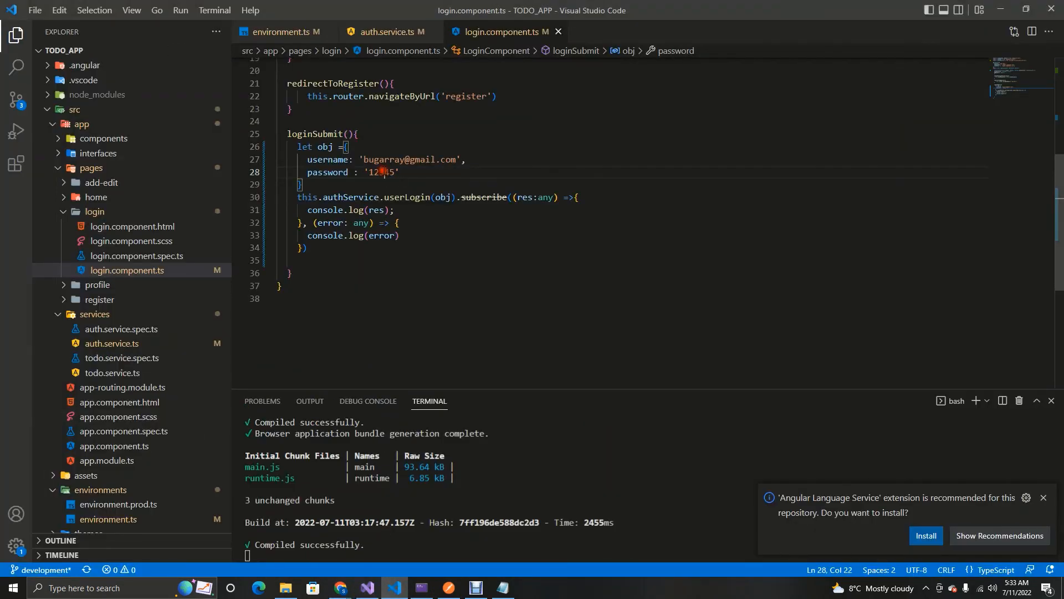
{"action": "type", "text": "asd"}
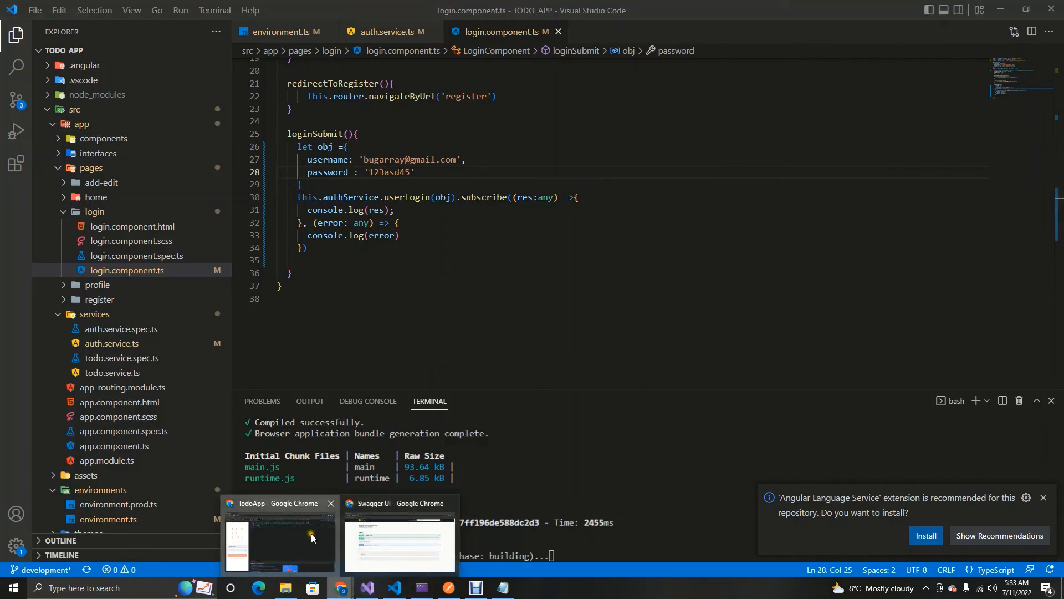
Step: Retry sign-in in TodoApp and expand the 400 HttpErrorResponse in the console
{"action": "left_click", "coordinate": [278, 539]}
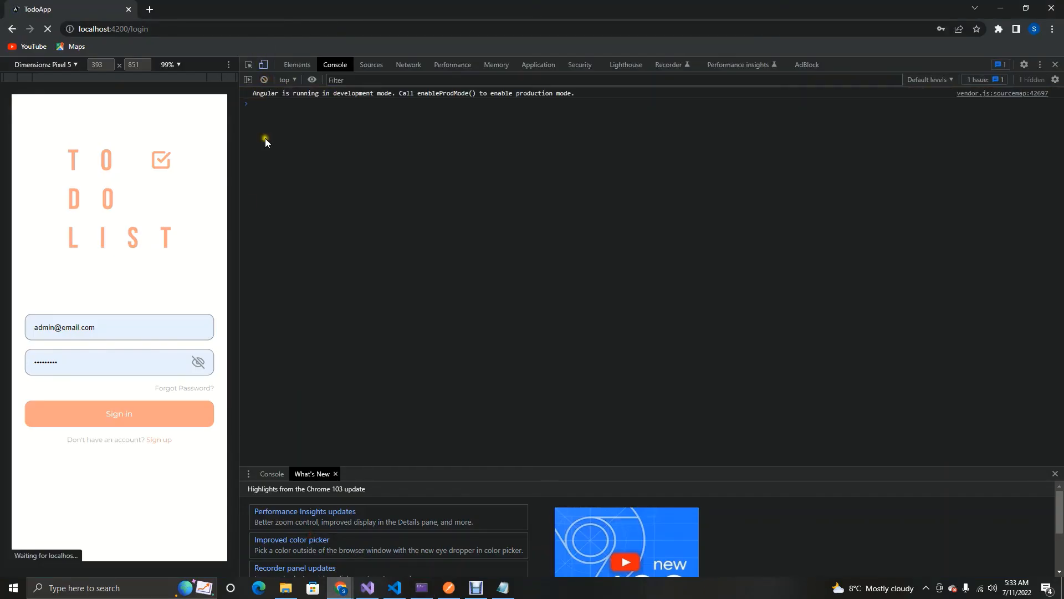
{"action": "left_click", "coordinate": [118, 413]}
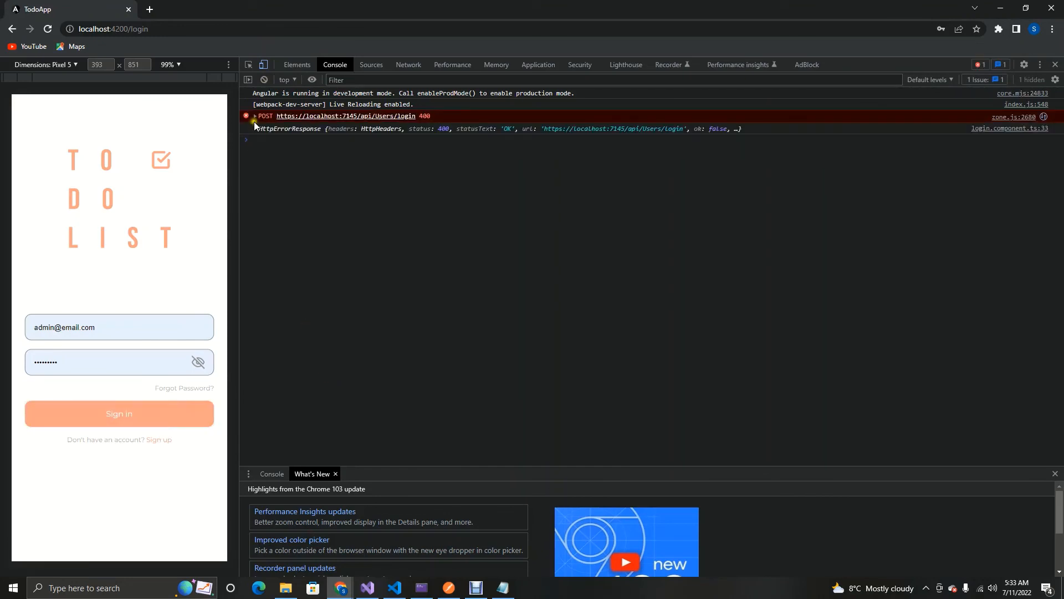
{"action": "left_click", "coordinate": [254, 129]}
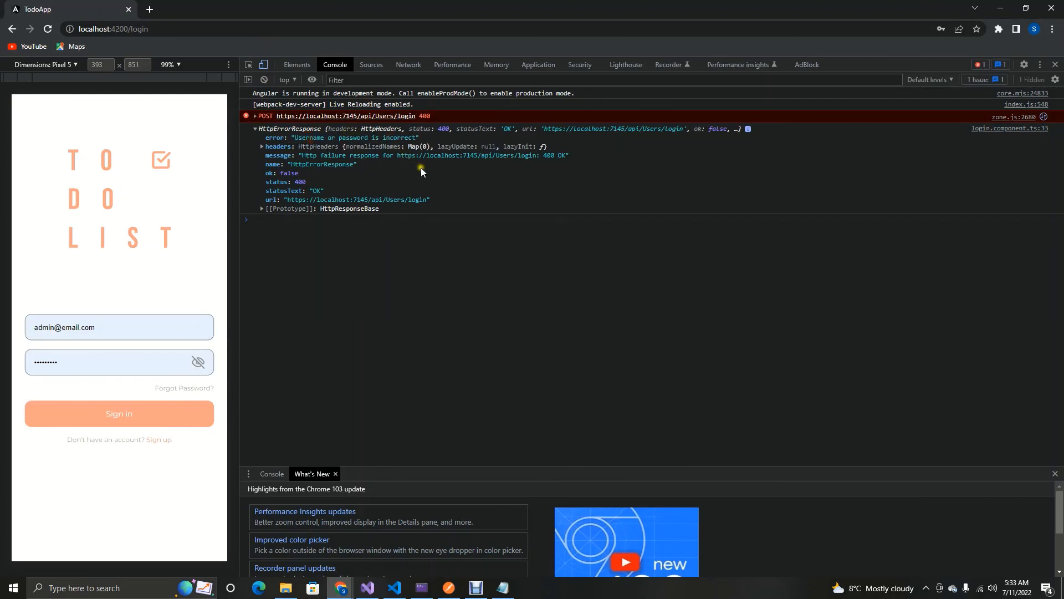
{"action": "mouse_move", "coordinate": [472, 382]}
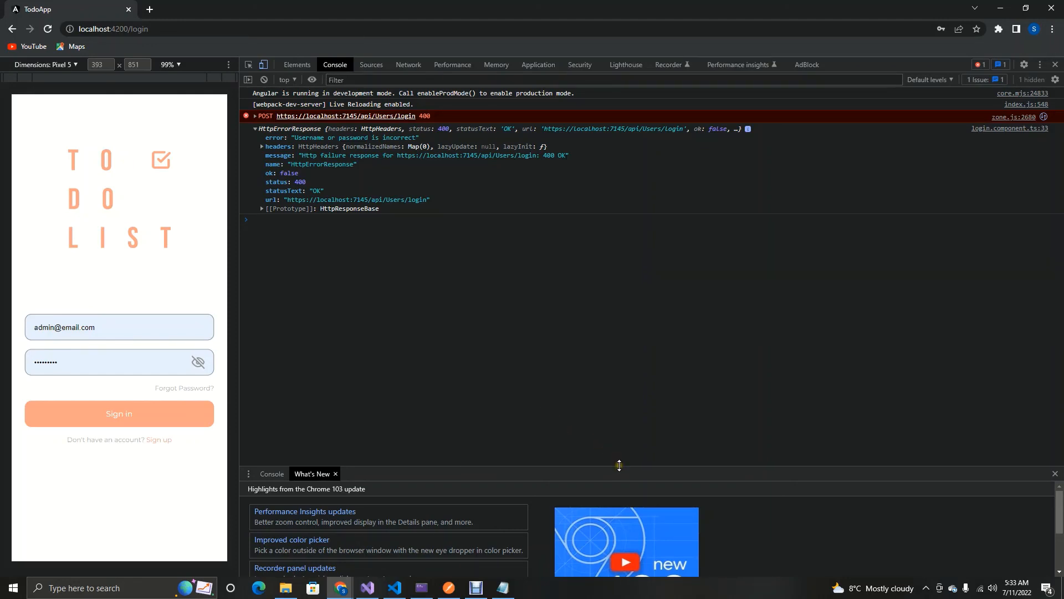
{"action": "mouse_move", "coordinate": [620, 463]}
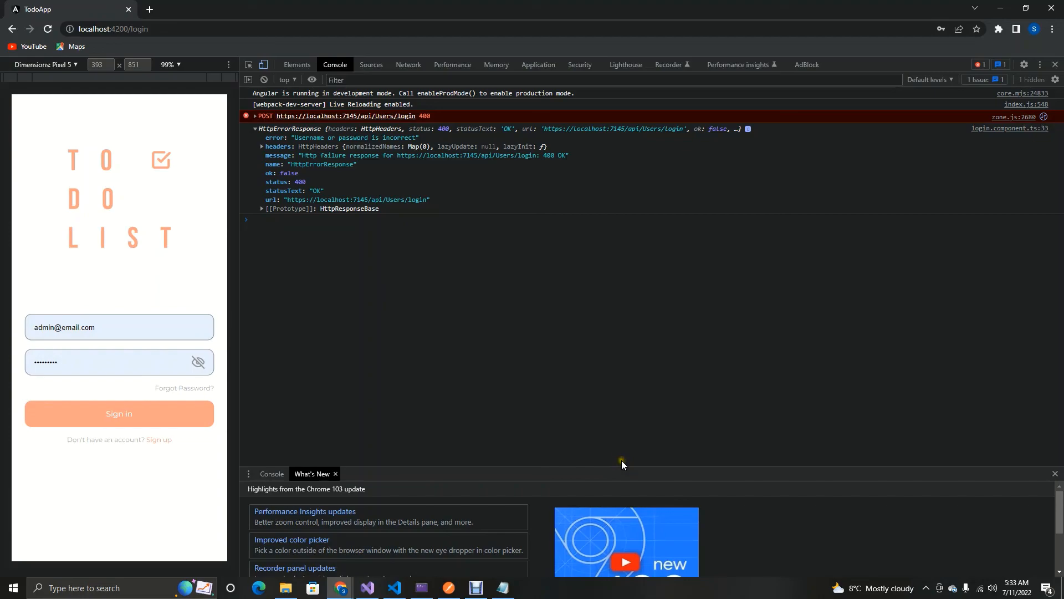